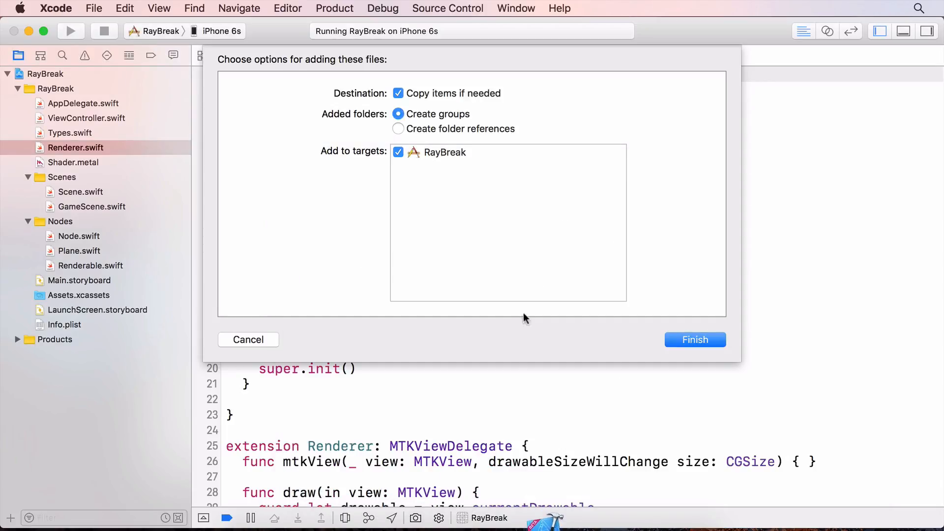
Finish adding picture.png, picture-frame.png and picture-frame-mask.png, then preview an added image.
left_click(695, 340)
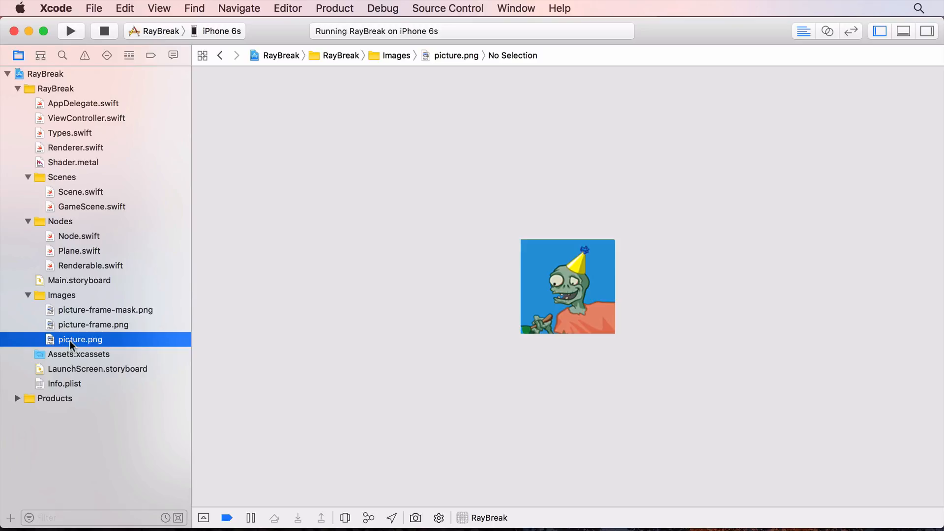
left_click(106, 310)
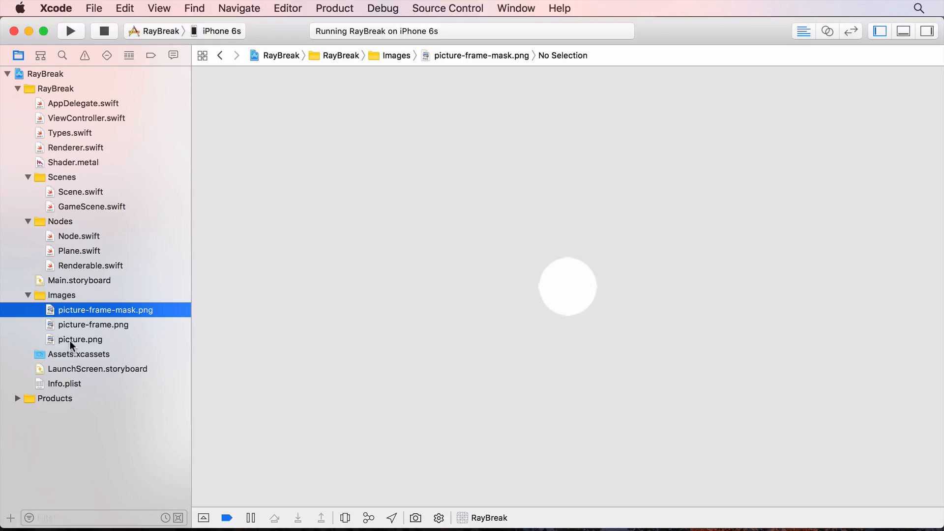
mouse_move(83, 272)
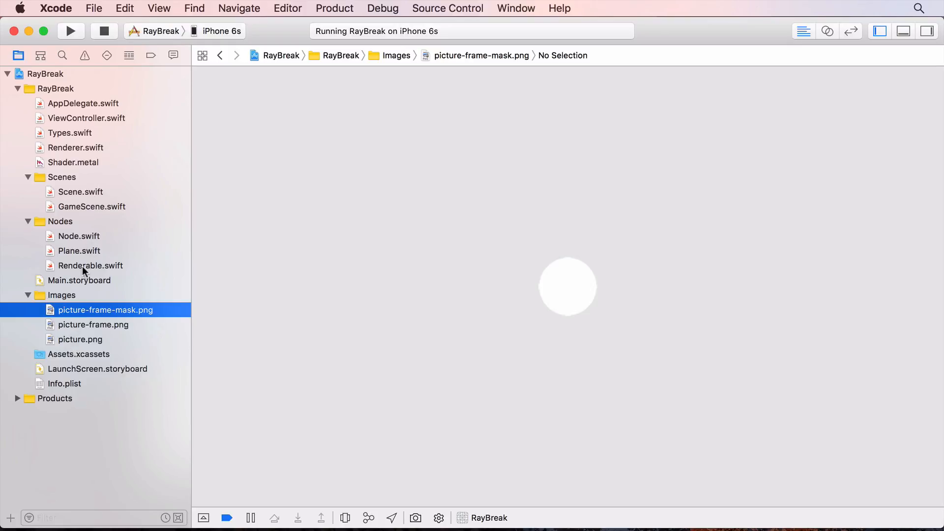
Create Texturable.swift in Nodes declaring a Texturable protocol with 'var texture: MTLTexture? { get set }'.
right_click(83, 265)
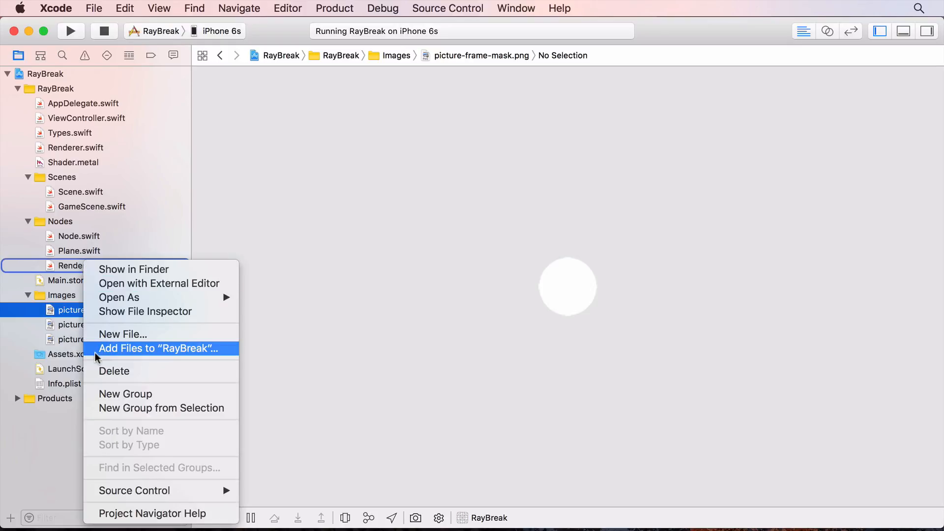
left_click(122, 335)
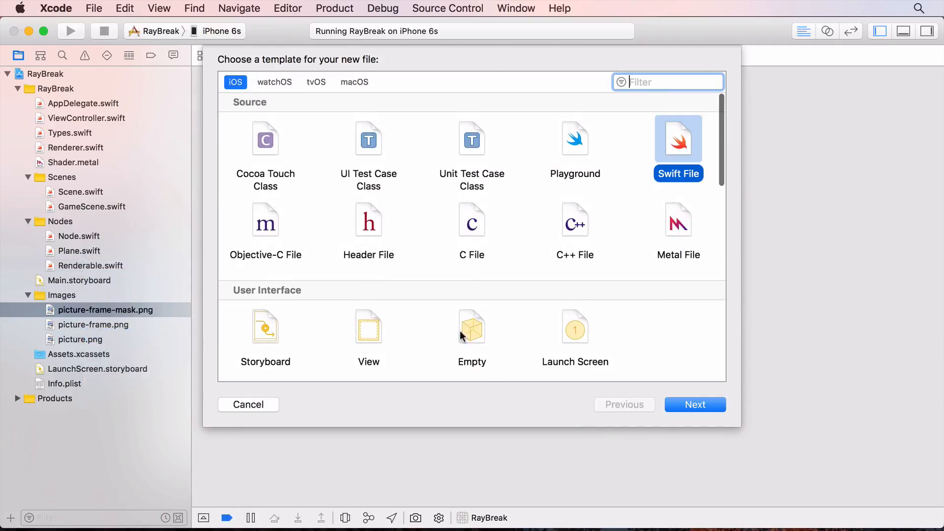
left_click(695, 405)
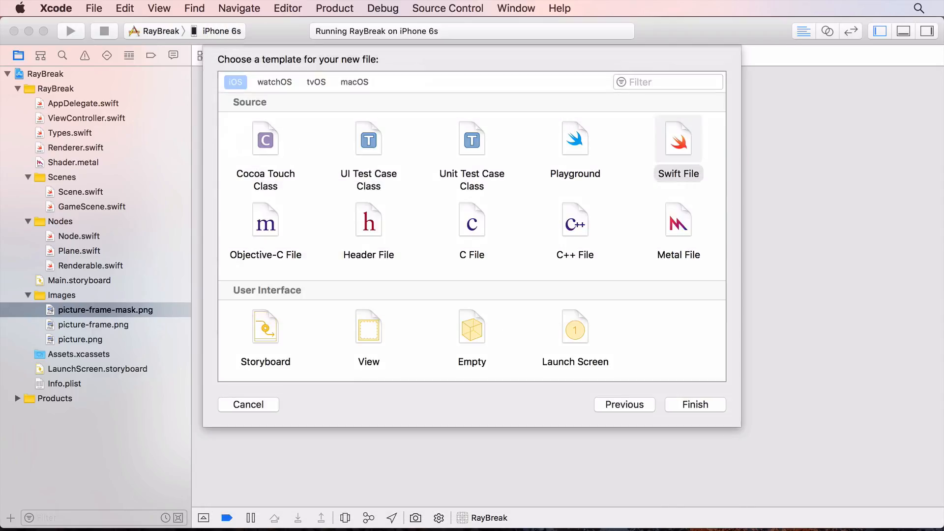
left_click(696, 404)
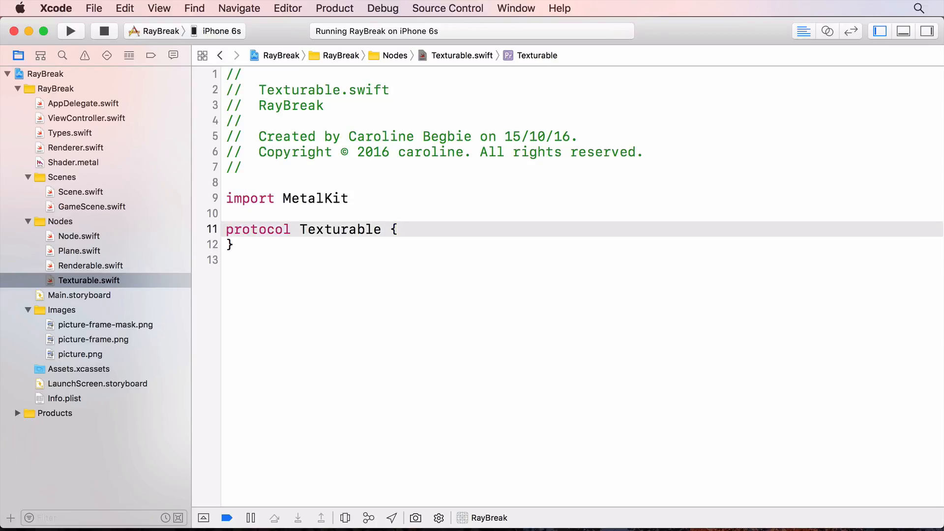
type("var texture: MTLTexture? { get set }")
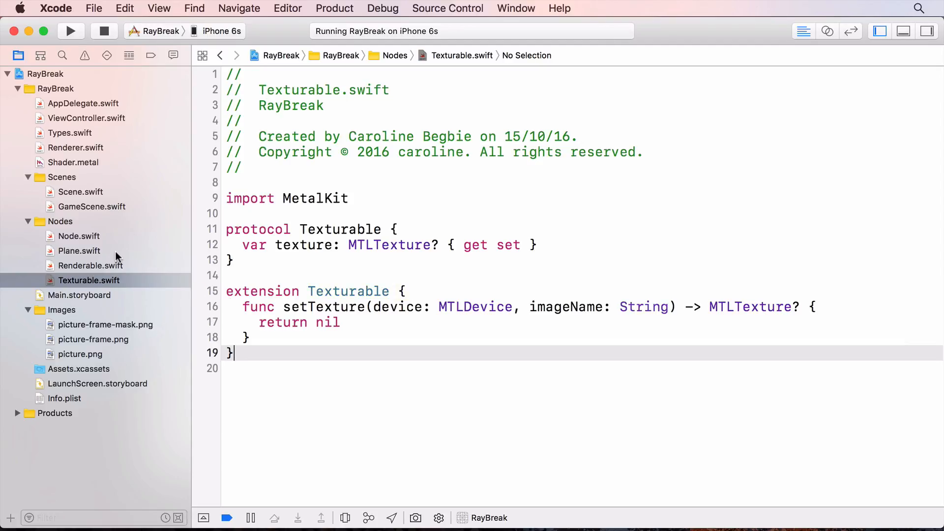
Make Plane conform to Texturable with a texture property and init(device:imageName:) calling setTexture.
left_click(79, 251)
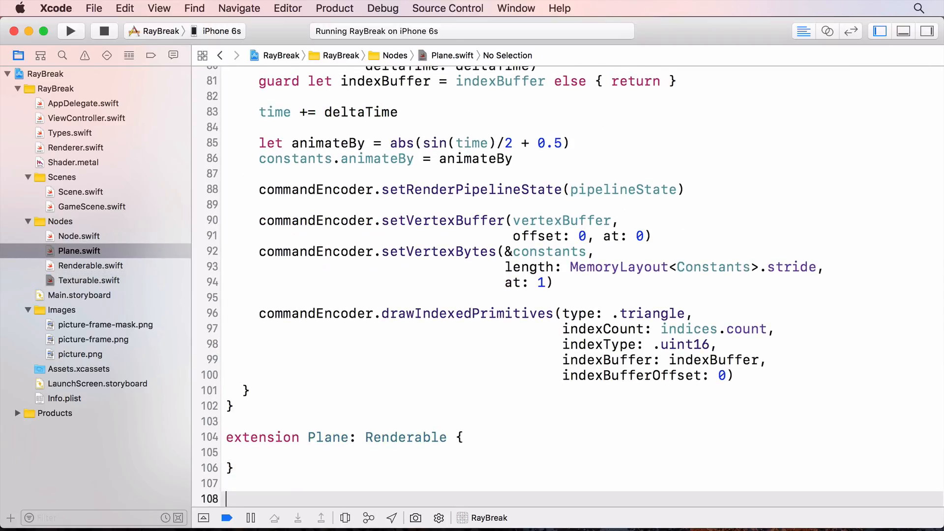
type("extension Plane: Texturable {}")
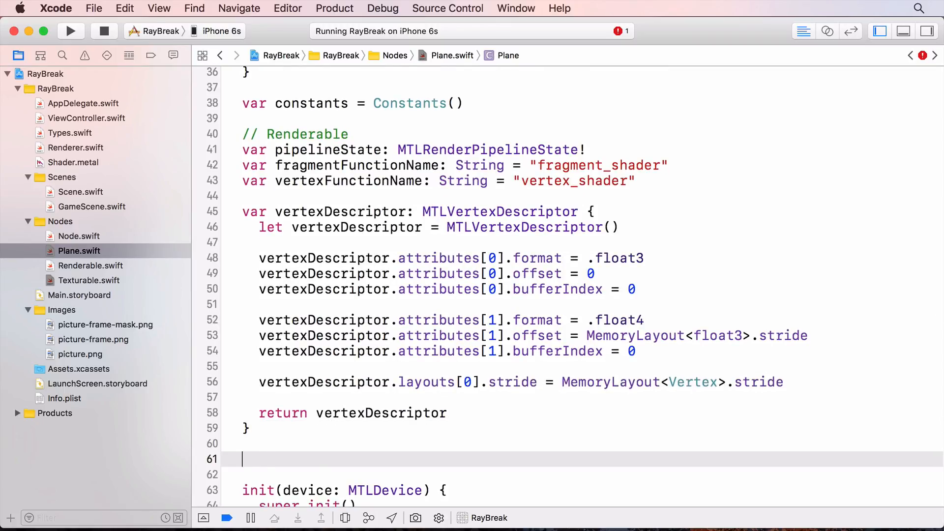
type("// Texturable")
left_click(584, 474)
type("var texture: MTLTexture?")
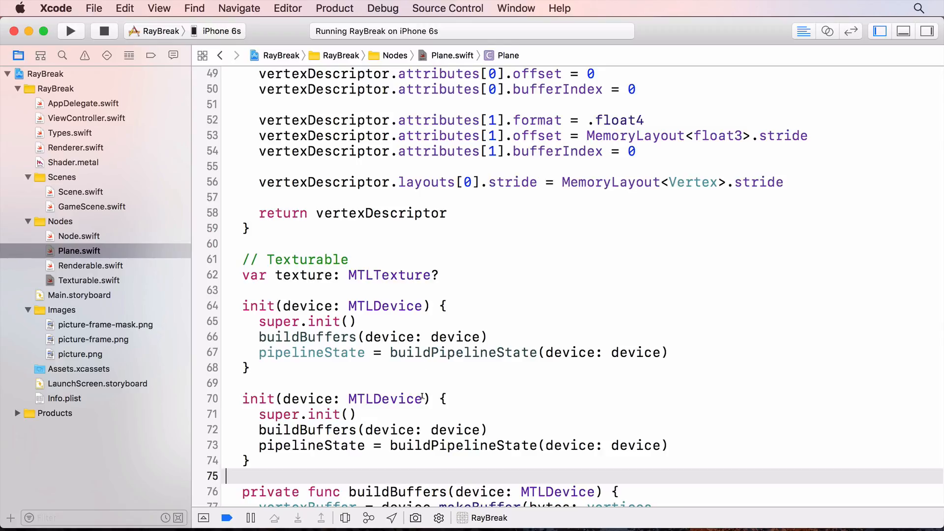
type(", imageName: String")
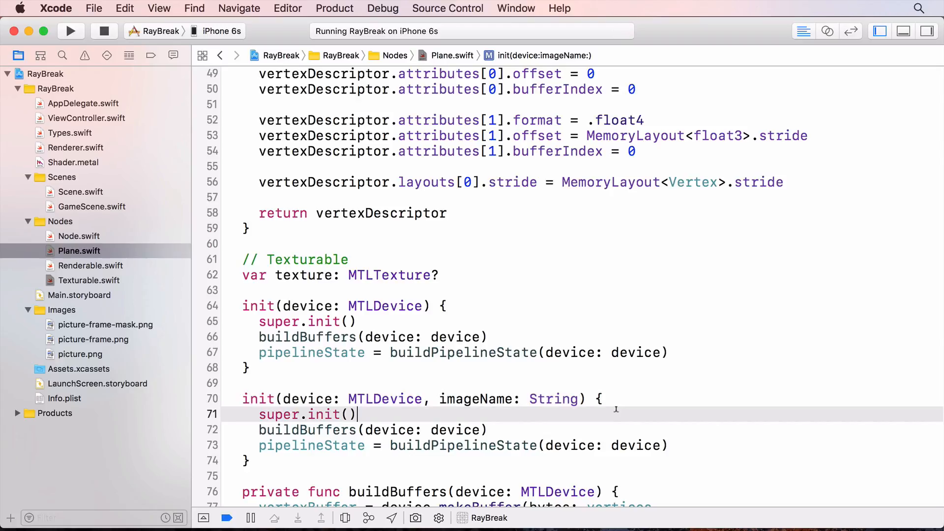
type("self.texture = setTexture(device: device, imageName: imageName)")
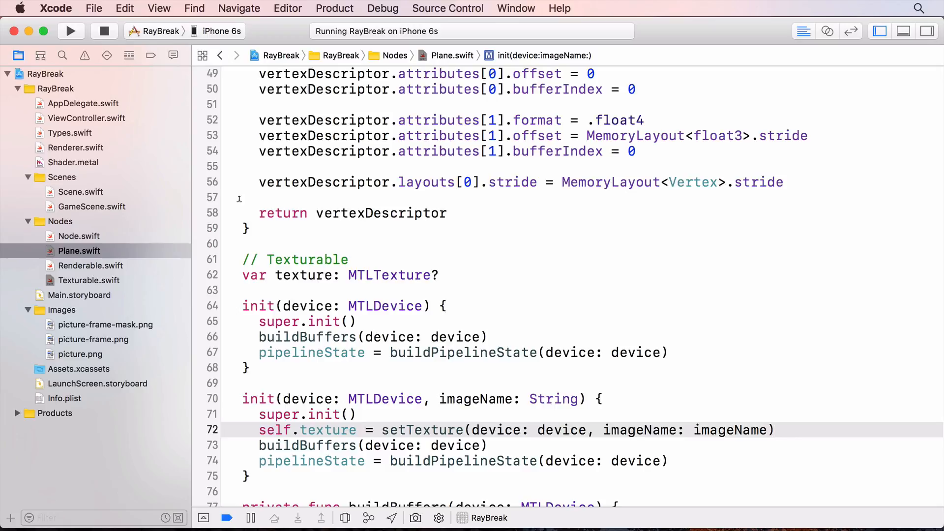
left_click(69, 132)
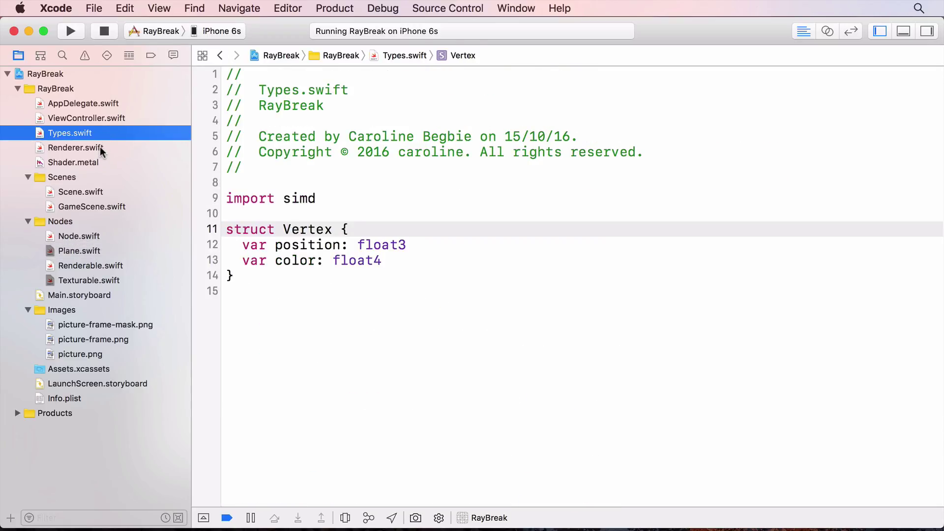
mouse_move(85, 251)
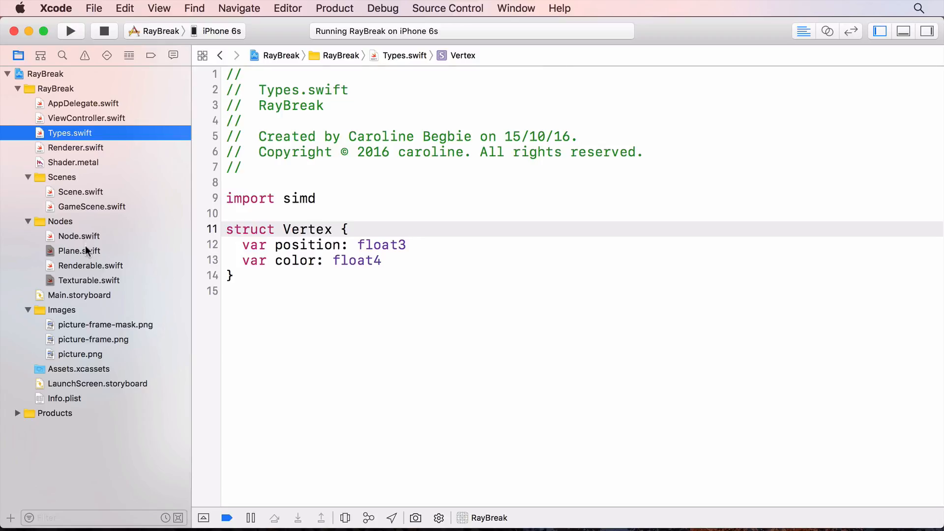
left_click(79, 251)
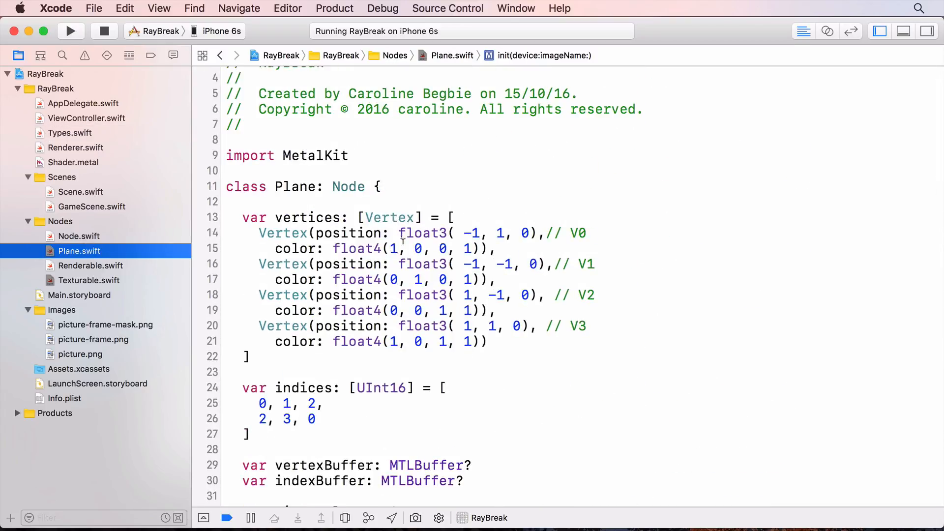
scroll("down", 3)
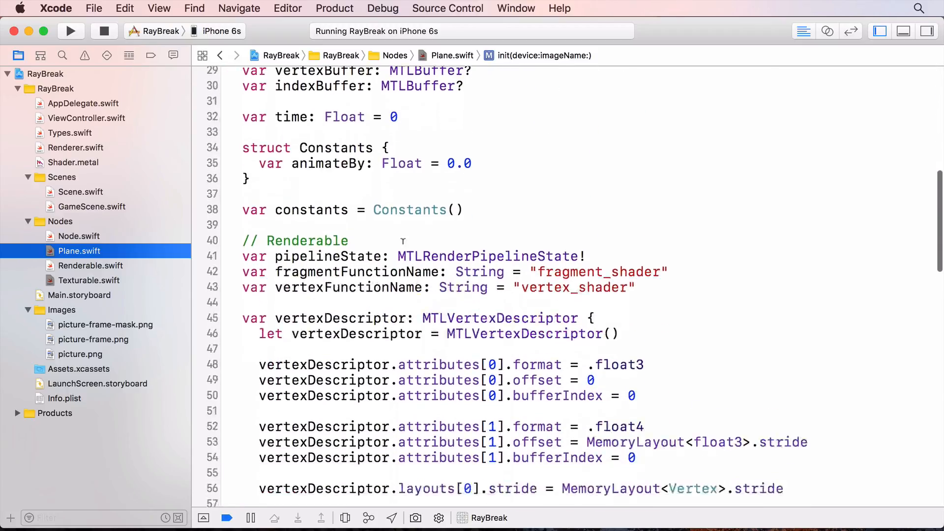
scroll("down", 3)
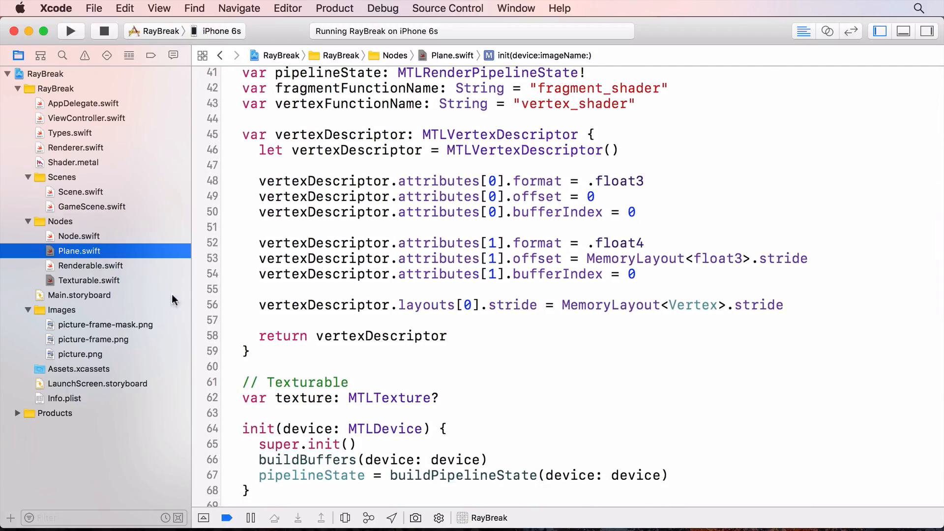
left_click(72, 162)
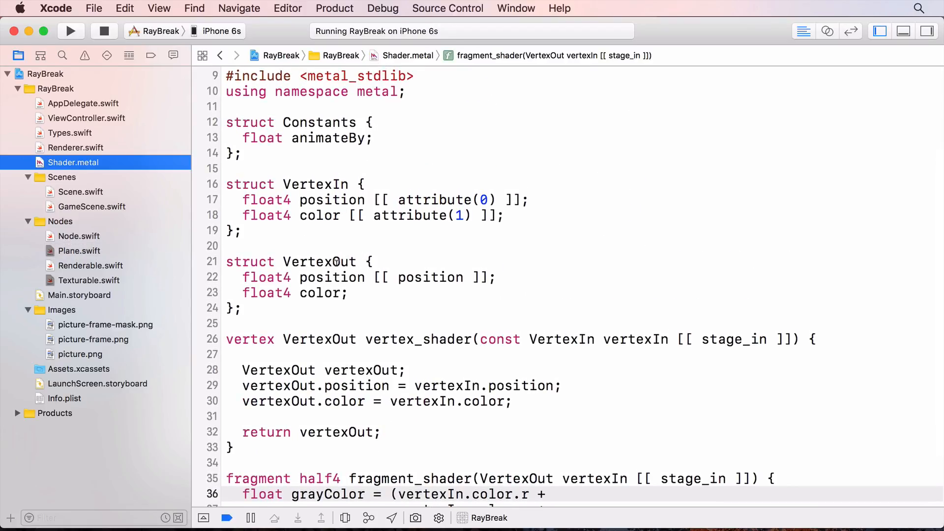
mouse_move(539, 398)
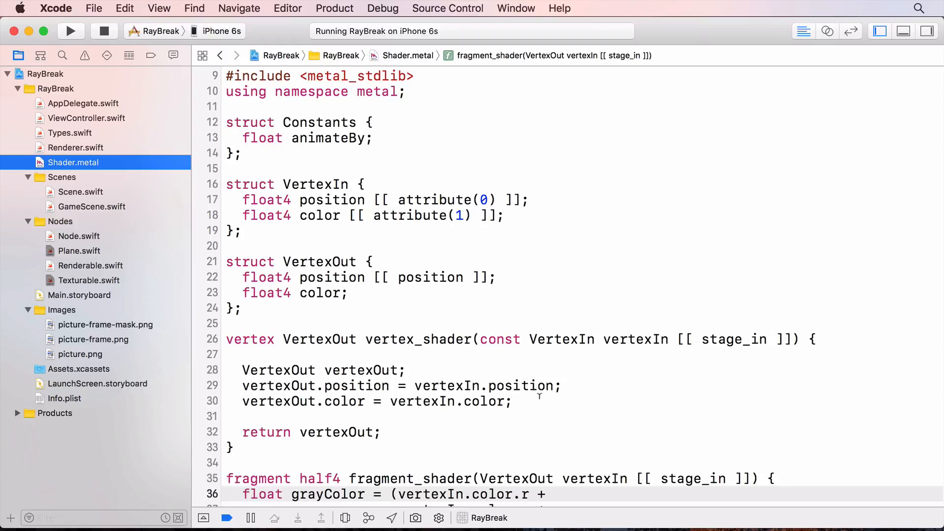
mouse_move(545, 399)
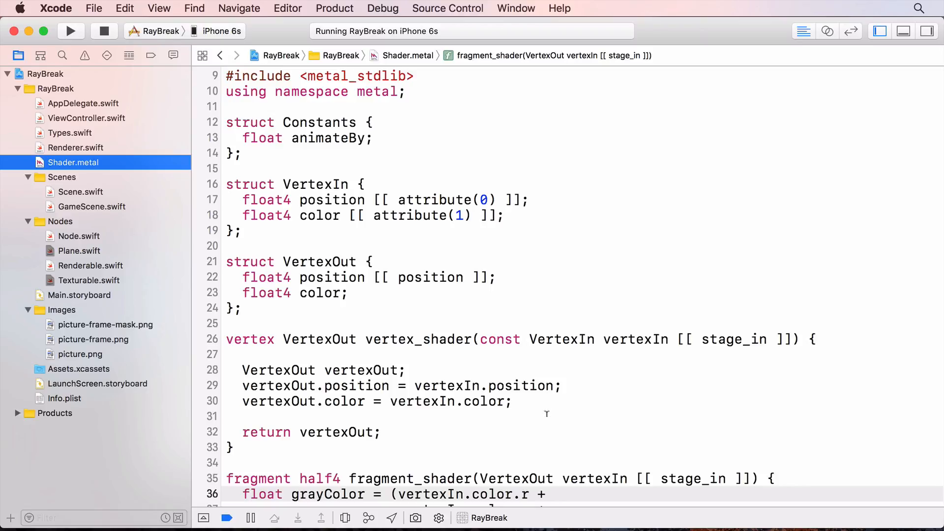
mouse_move(547, 413)
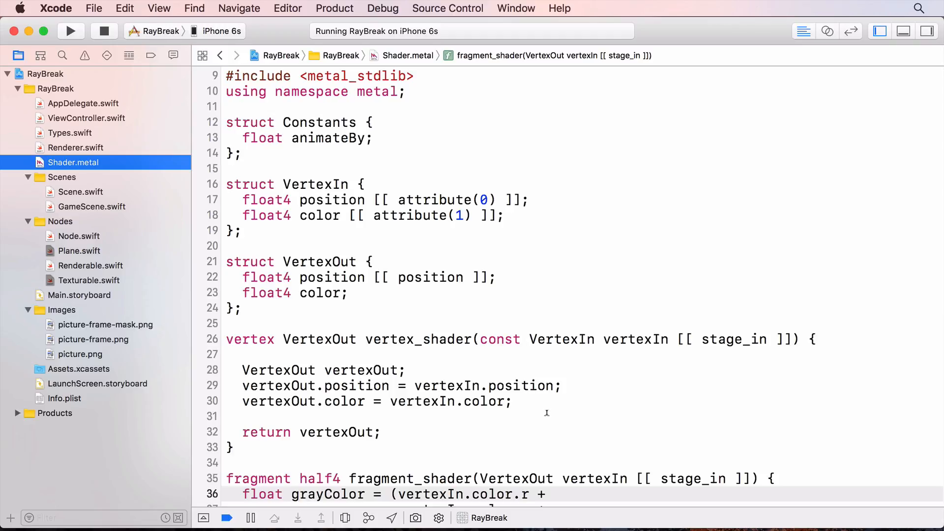
mouse_move(140, 136)
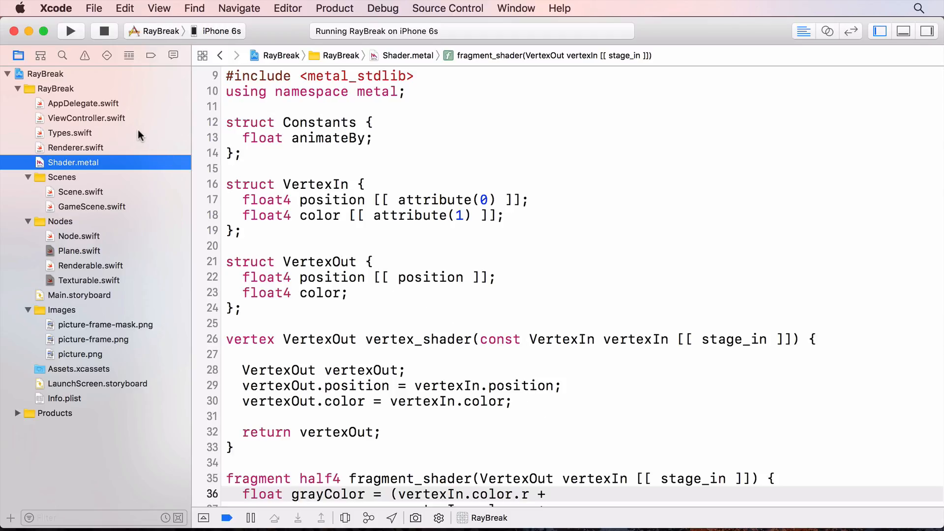
left_click(67, 133)
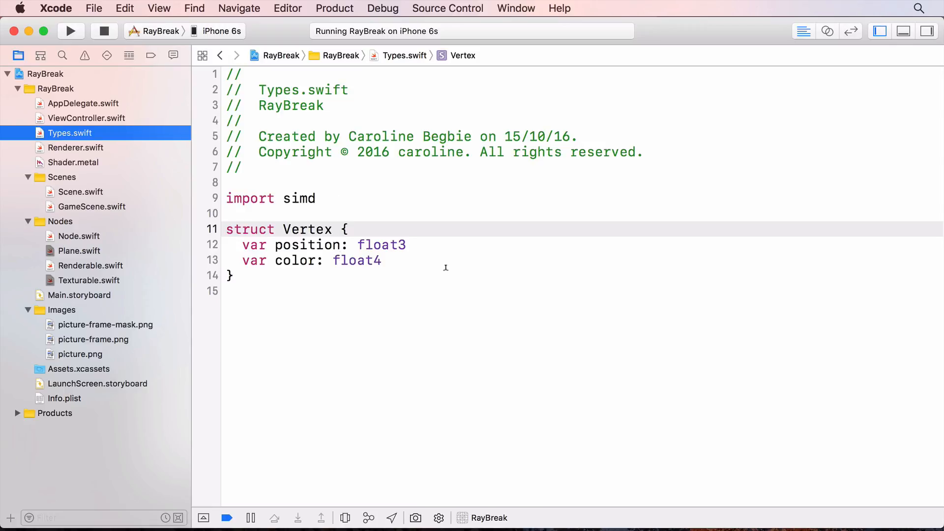
Add 'var texture: float2' to Vertex and rewrite Plane's vertices array with texture coordinates.
type("var texture: float2")
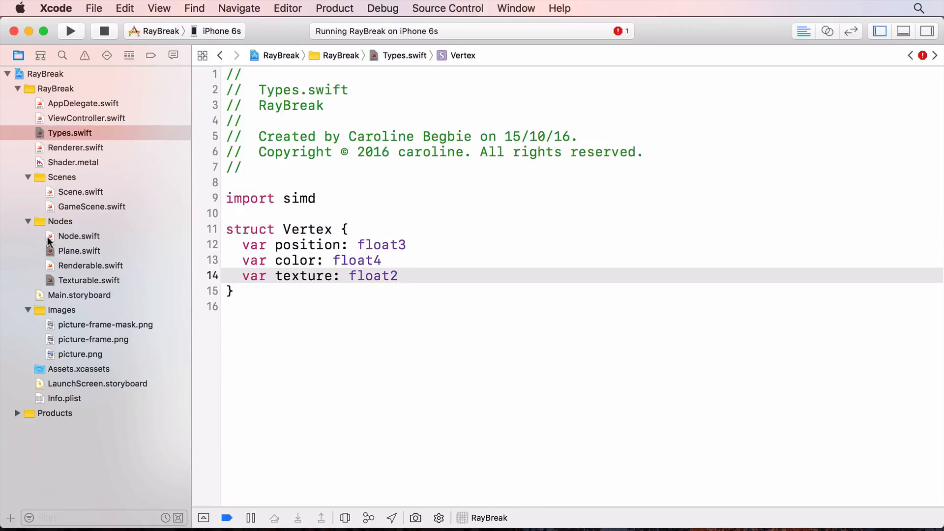
left_click(79, 251)
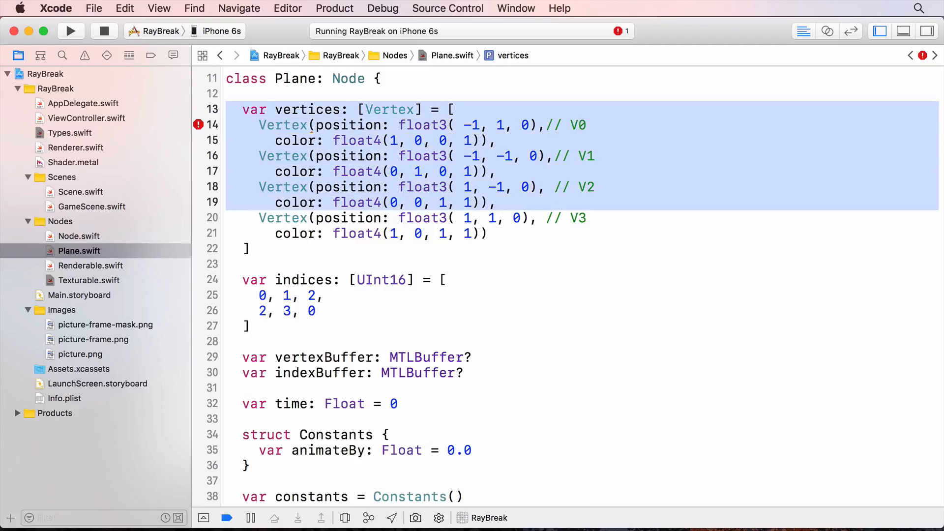
key("delete")
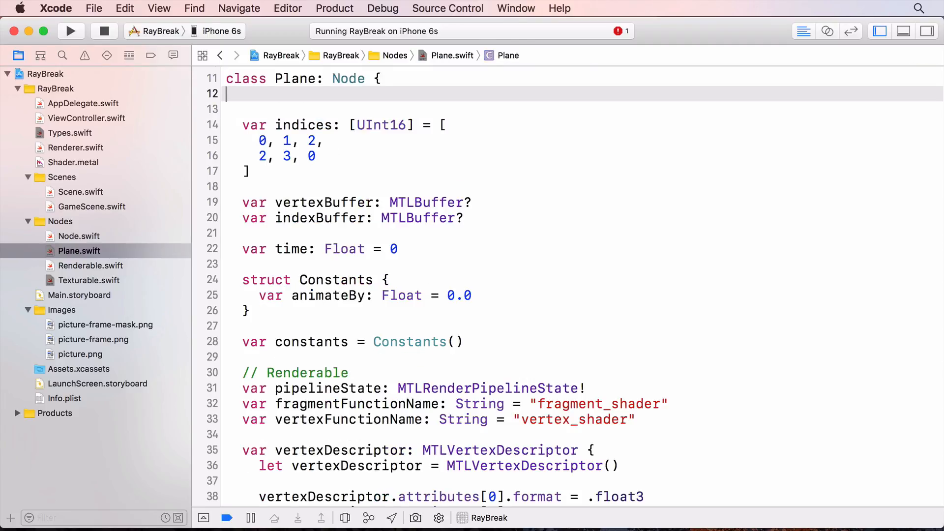
type("var vertices: [Vertex] = [")
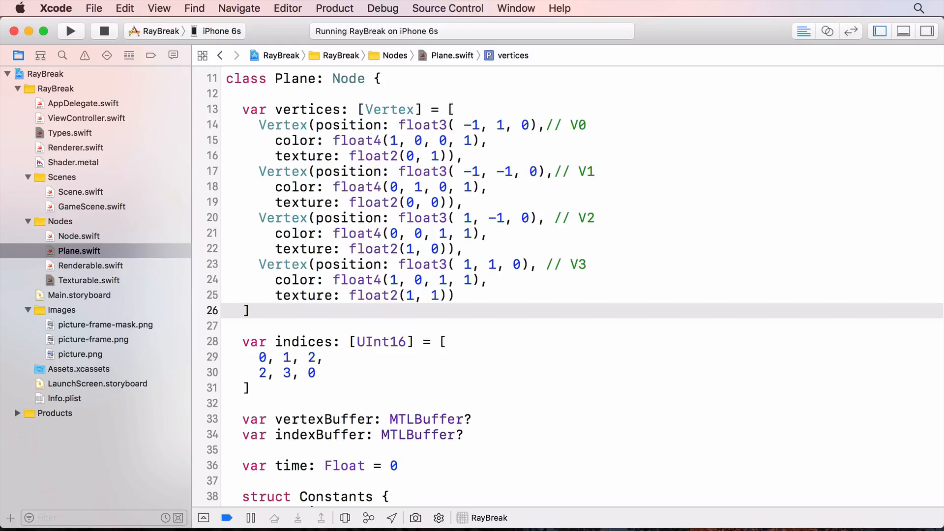
Add vertexDescriptor.attributes[2] with format .float2, offset past position and colour, bufferIndex 0.
scroll("down", 3)
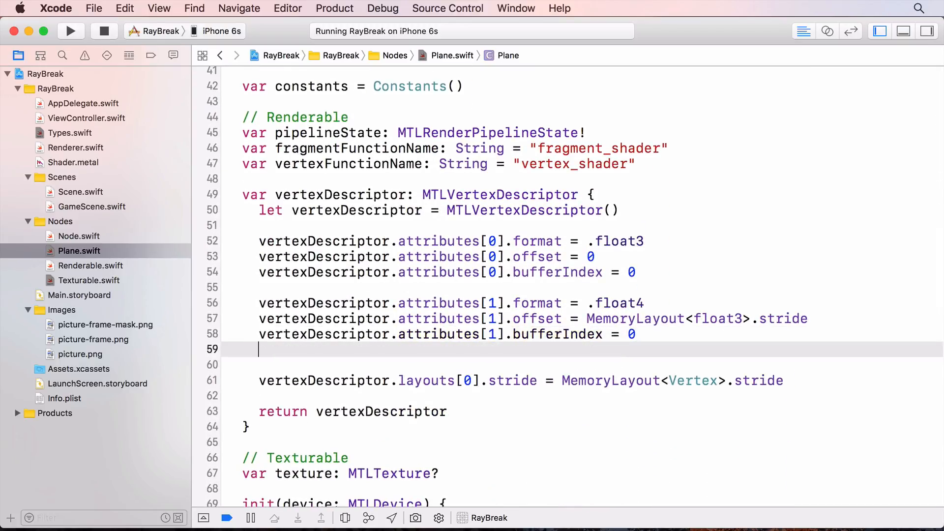
type("vertexDescriptor.attributes[2].format = .float2")
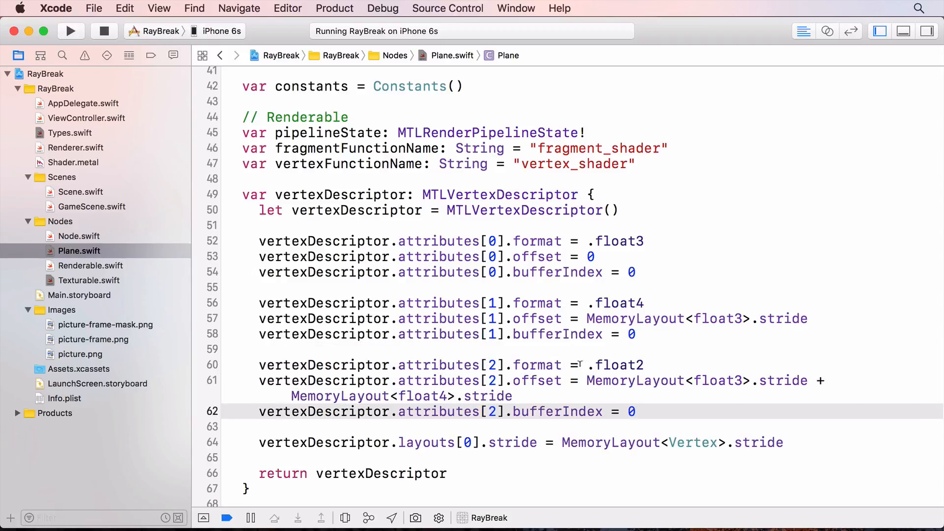
left_click(640, 411)
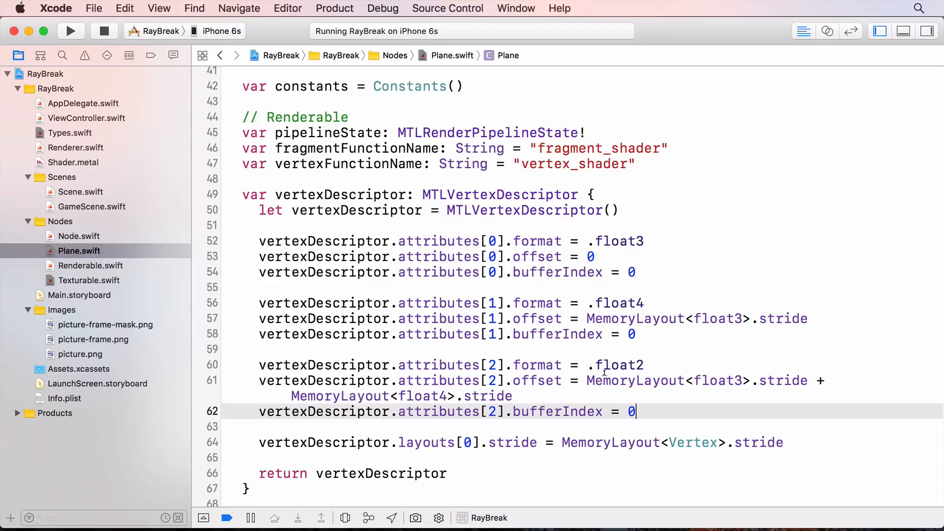
mouse_move(662, 374)
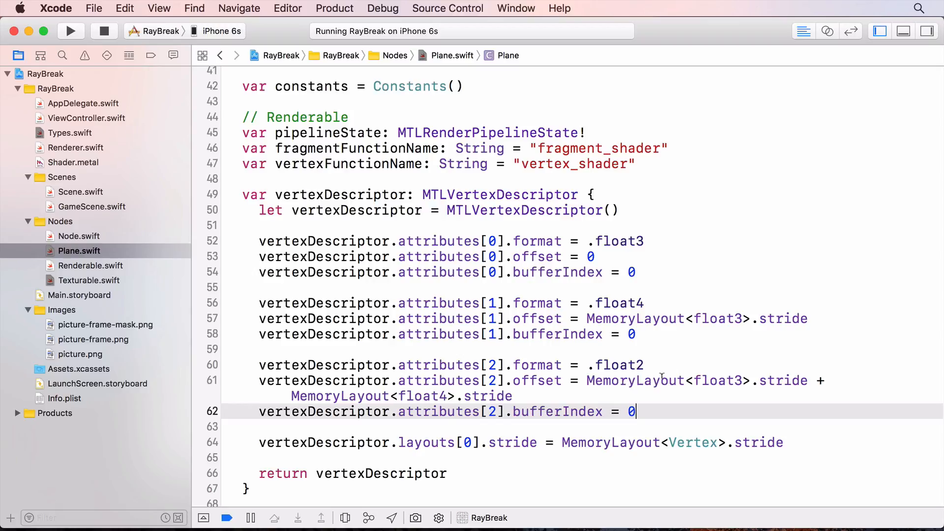
mouse_move(584, 394)
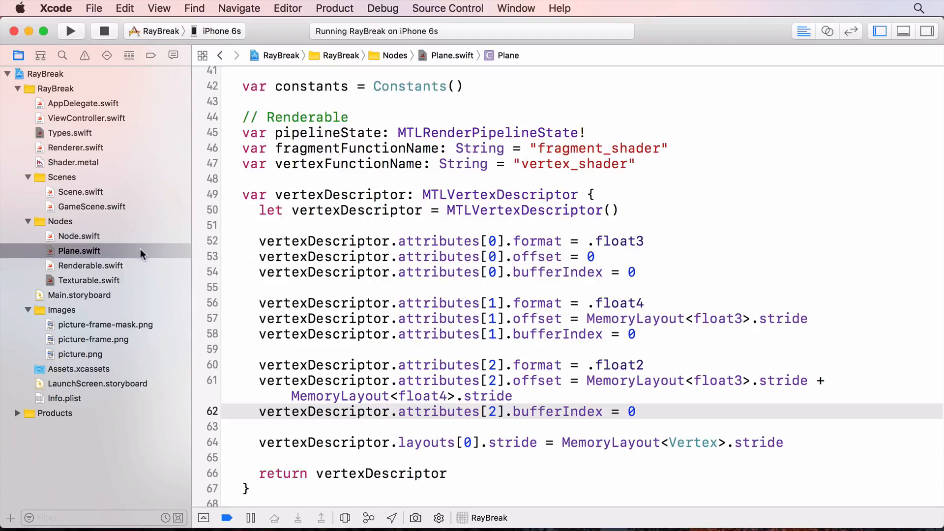
Replace Shader.metal's fragment_shader body with 'return half4(vertexIn.color);'.
left_click(74, 163)
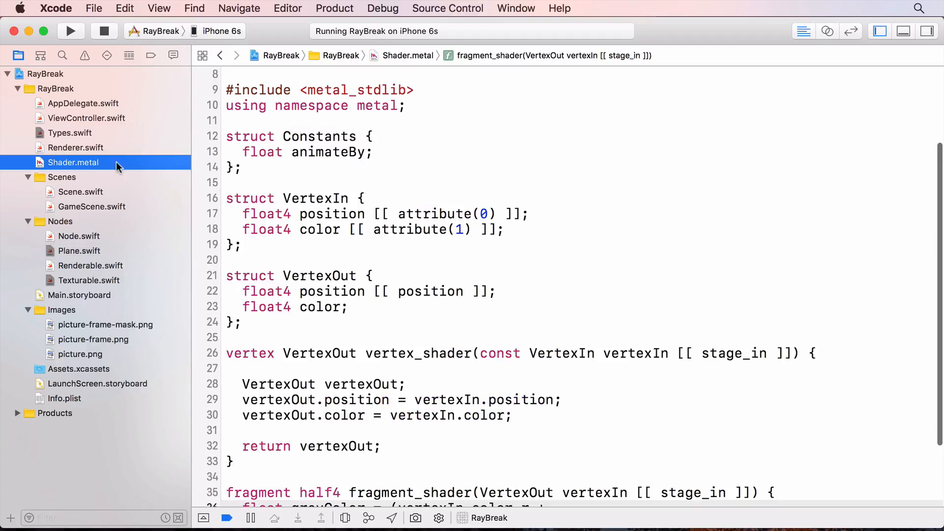
scroll("down", 3)
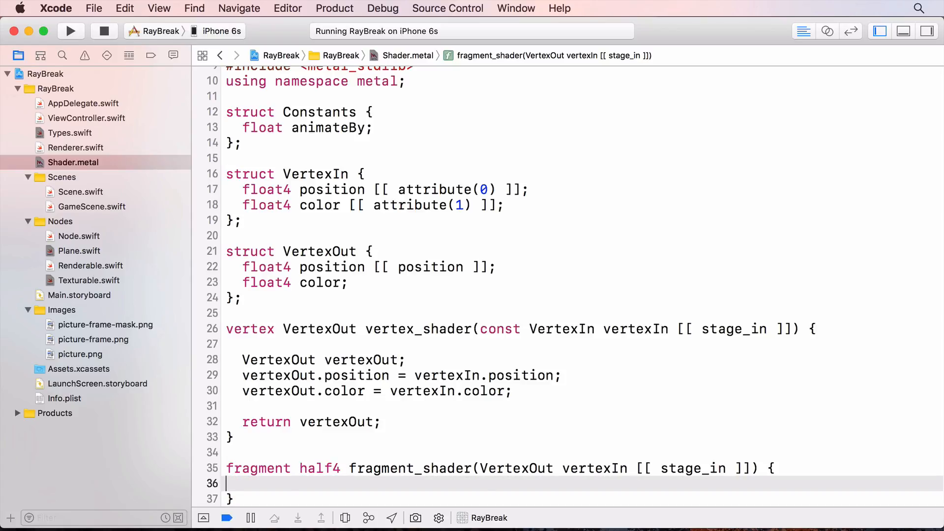
type("return half4(vertexIn.color);")
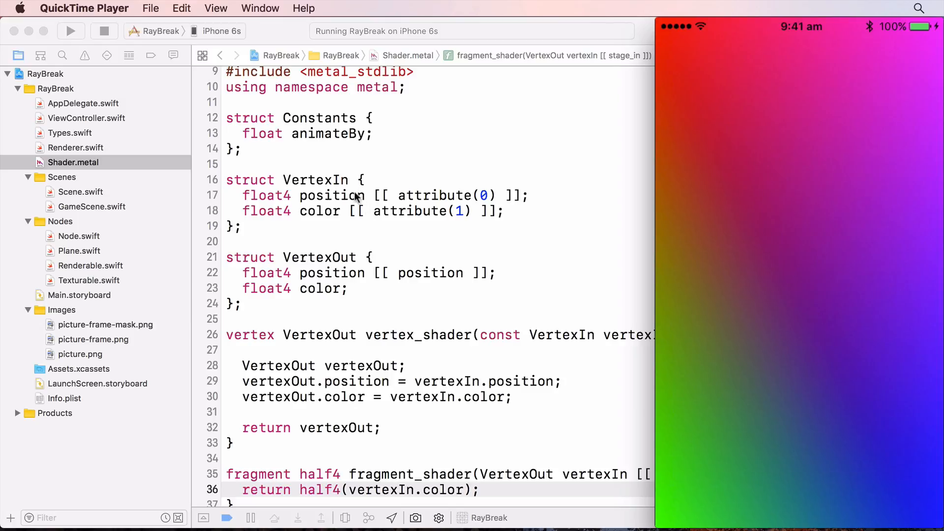
mouse_move(356, 216)
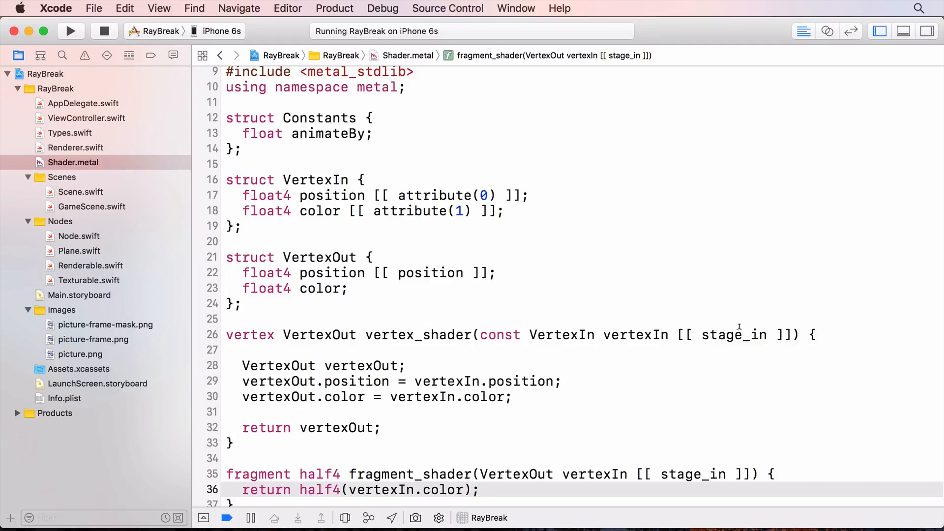
Add float2 textureCoordinates to VertexIn (attribute 2) and VertexOut, copied across in vertex_shader.
left_click(479, 490)
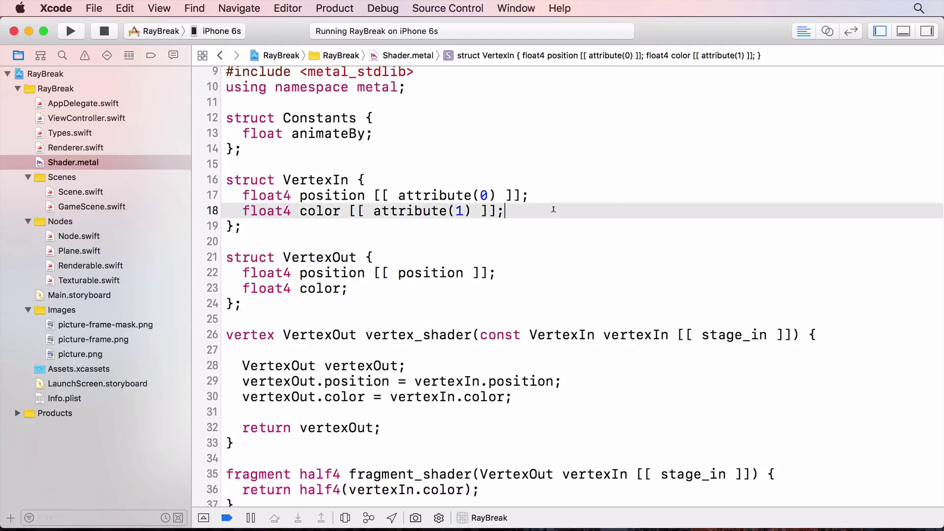
key("Return")
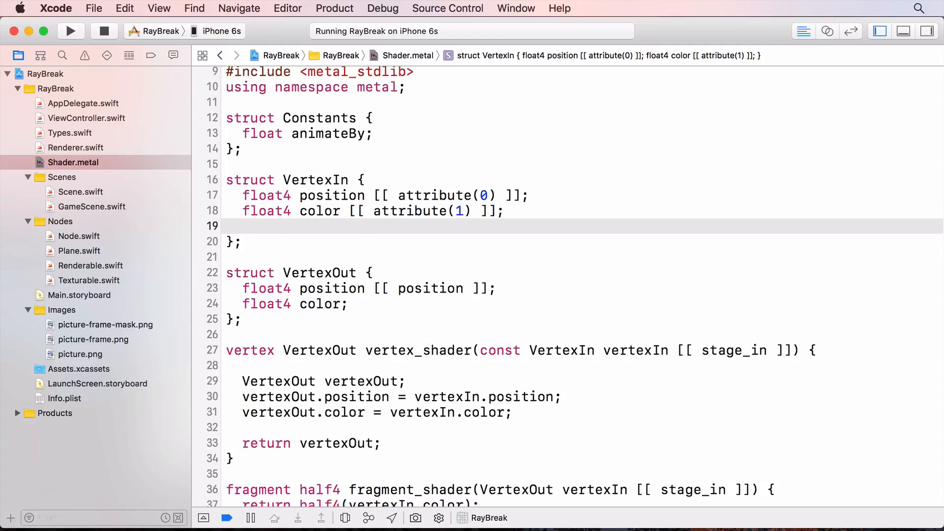
type("float2 textureCoordinates [[ attribute(2) ]];")
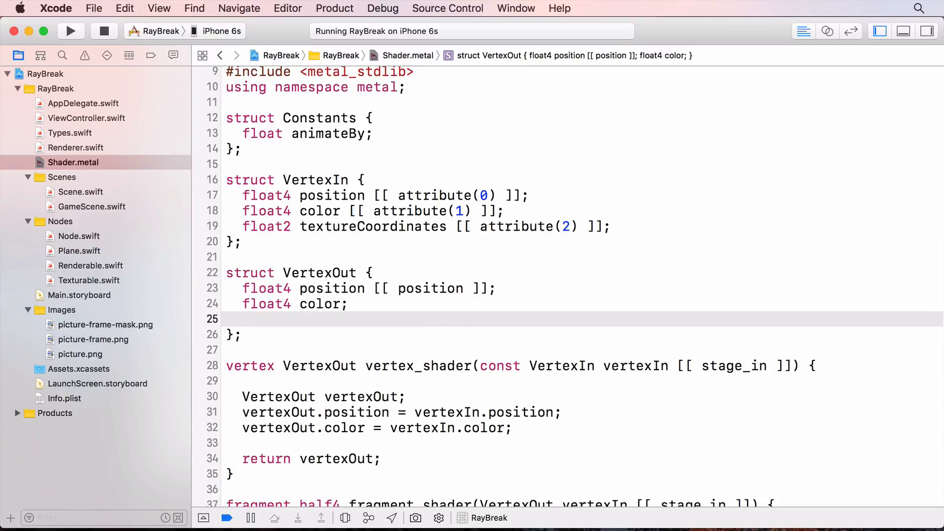
type("float2 textureCoordinates;")
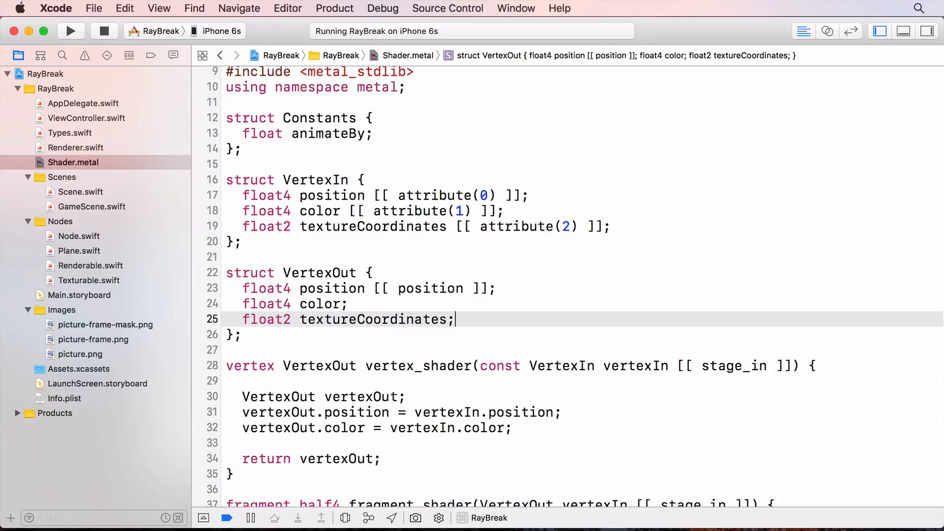
mouse_move(444, 310)
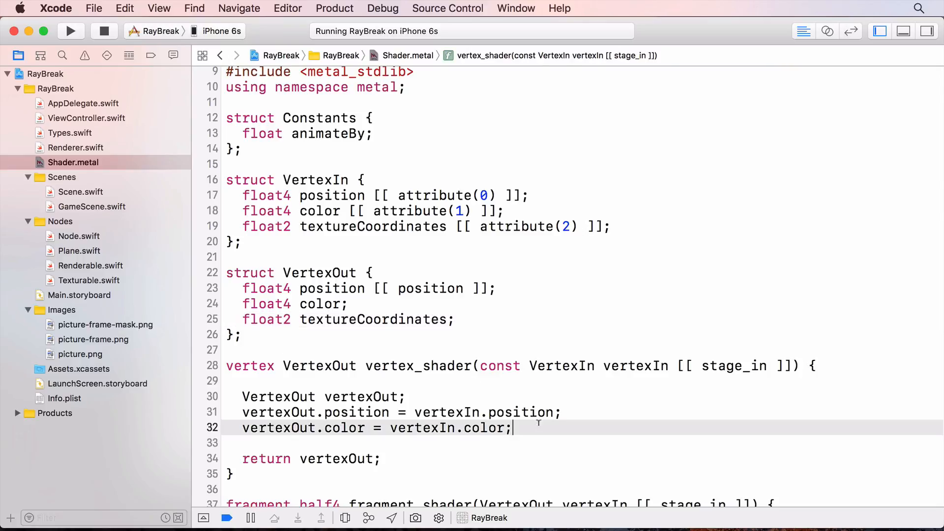
type("vertexOut.textureCoordinate")
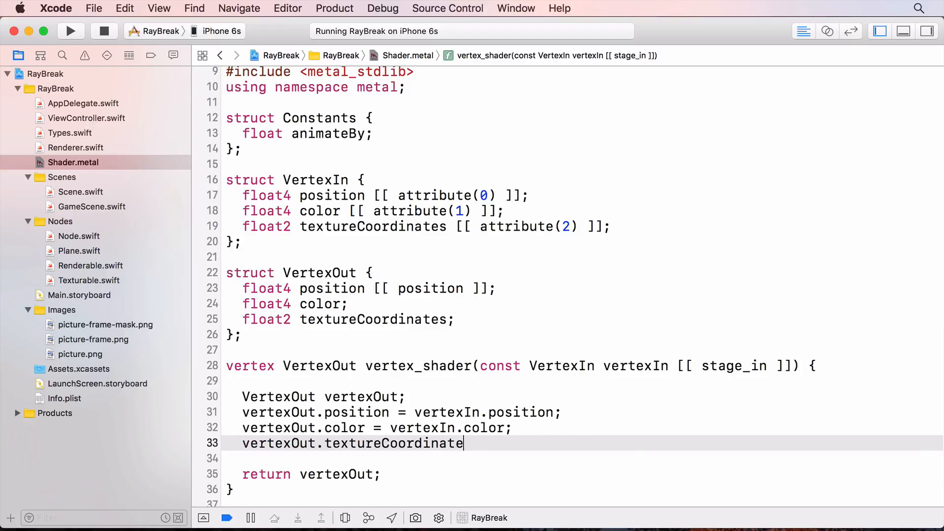
type("s = vertexIn.textureCoordinates;")
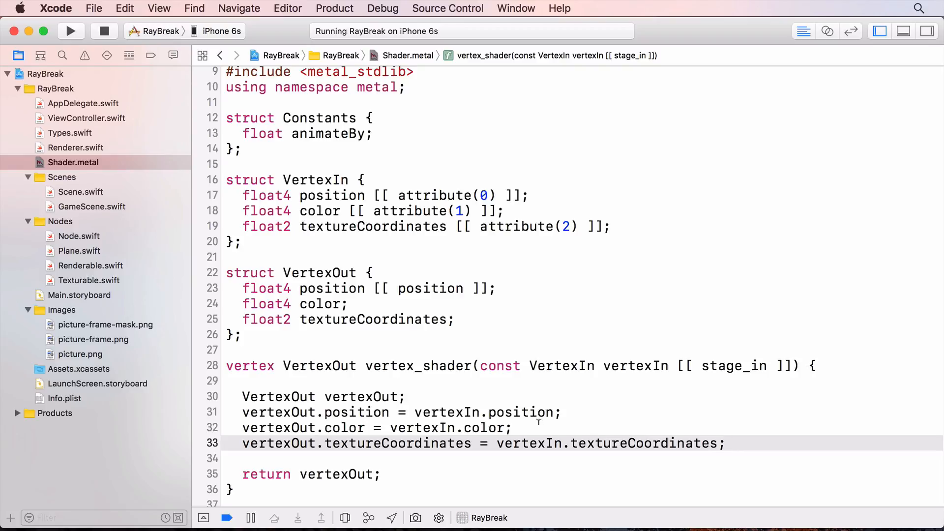
mouse_move(118, 319)
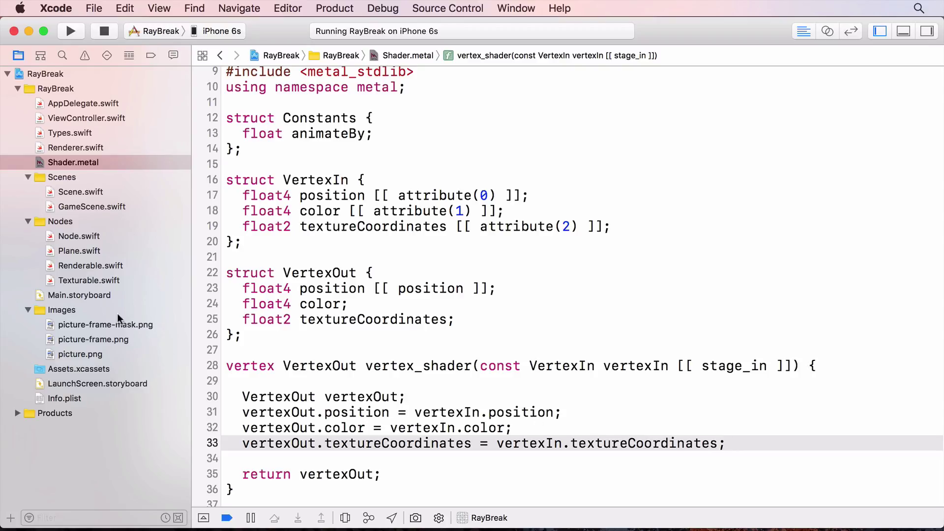
Implement setTexture with MTKTextureLoader, bottom-left origin options, Bundle.main.url loading, returning texture.
left_click(89, 280)
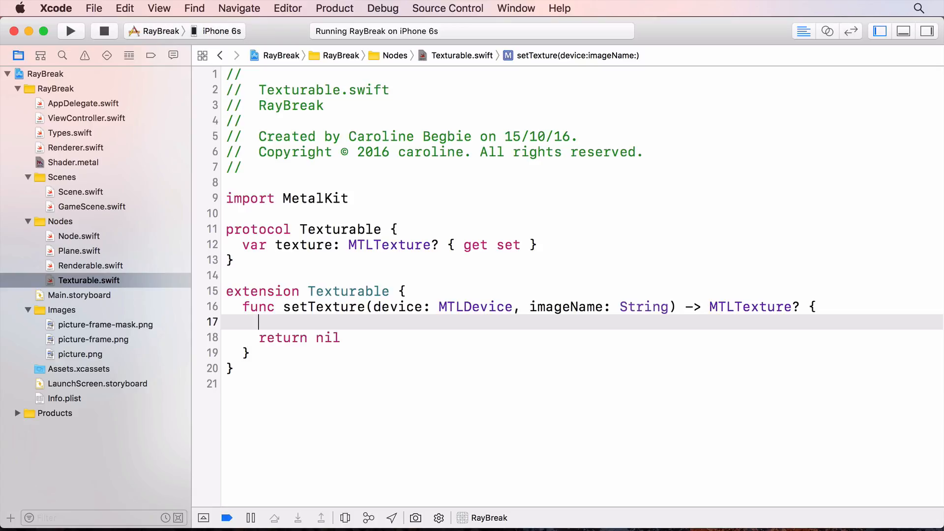
type("let textureLoader = MTKT")
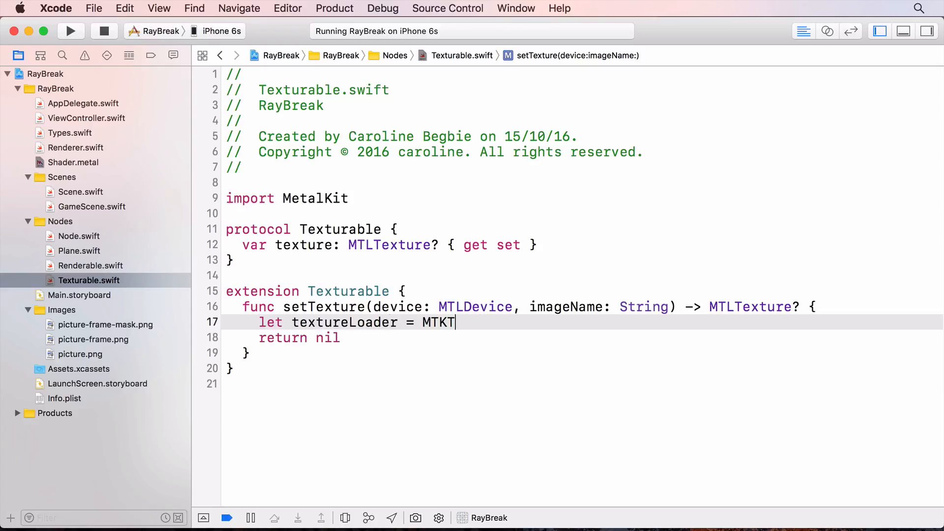
type("extureLoader(device: device)")
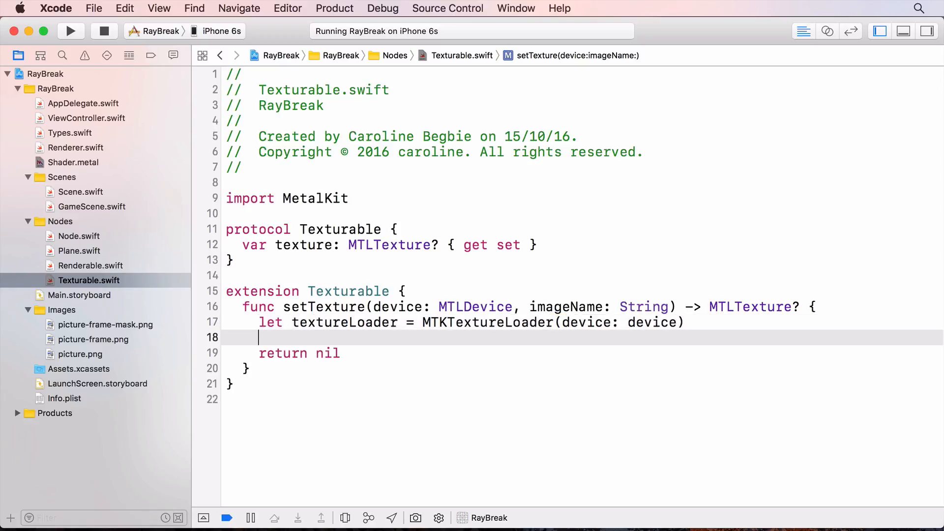
key("Return")
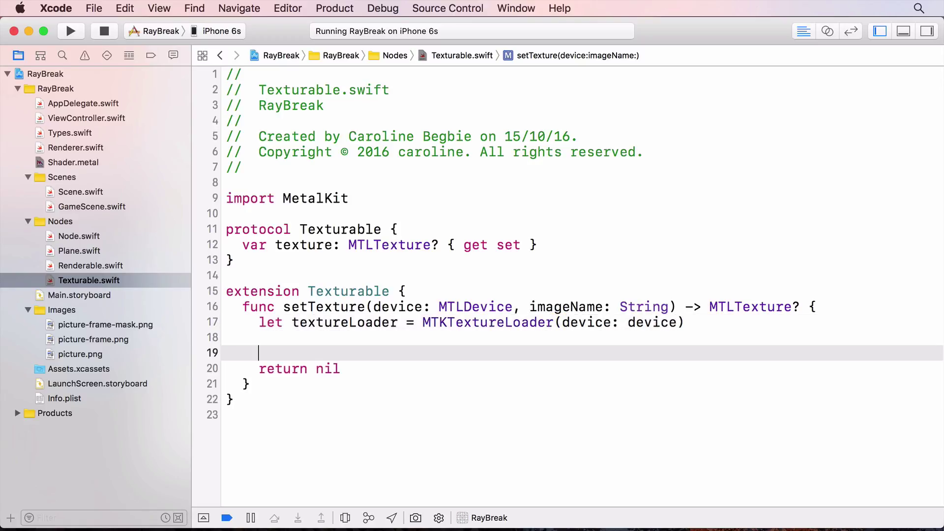
type("var texture: MTLTexture? = nil")
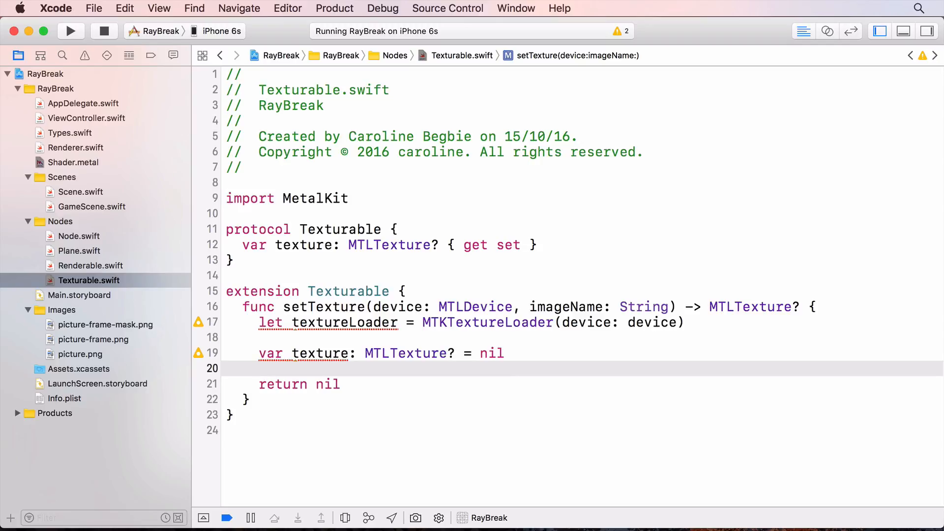
left_click(262, 368)
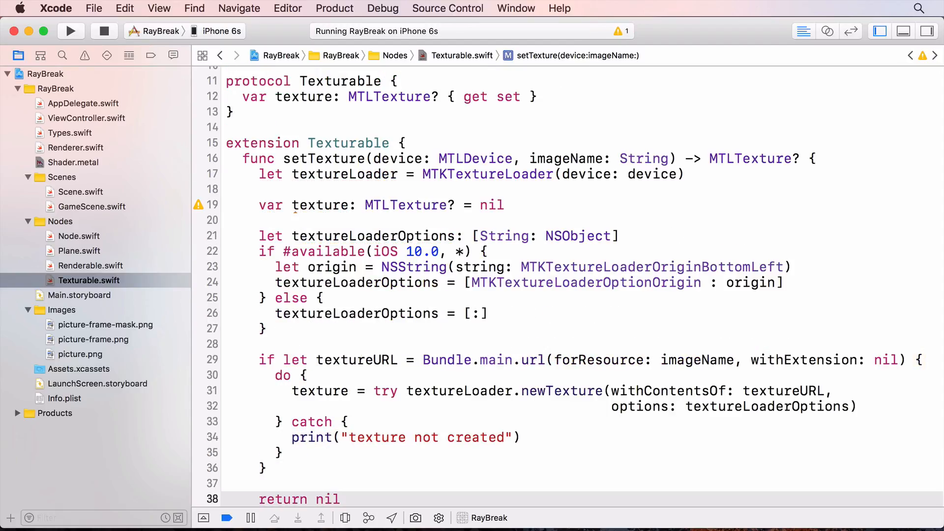
type("te")
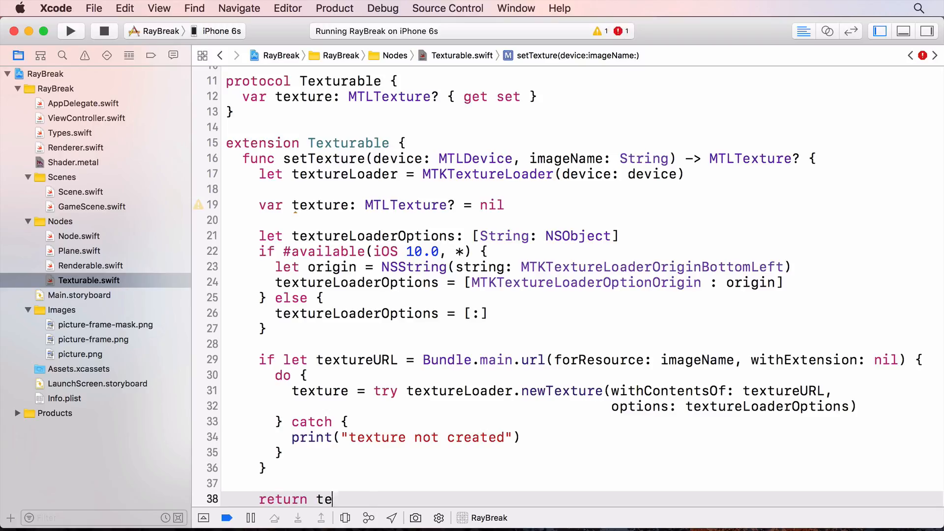
type("xture")
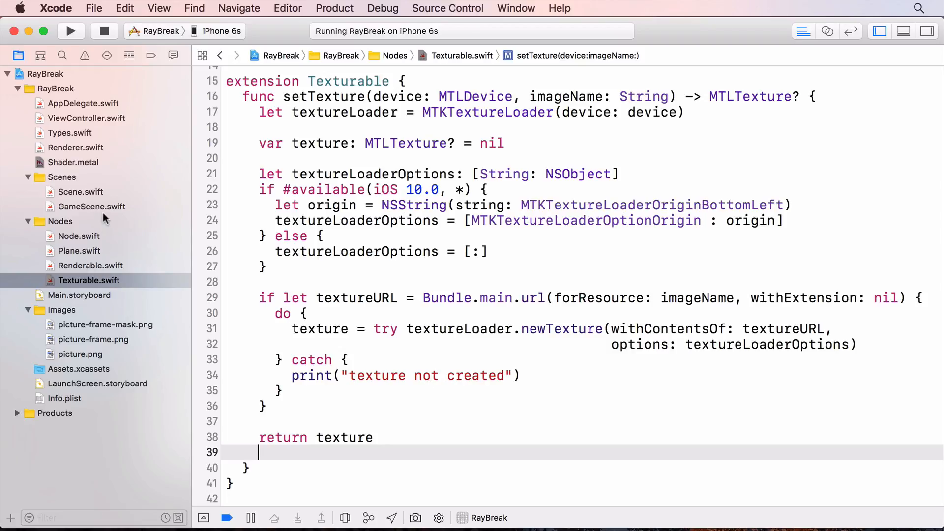
Add commandEncoder.setFragmentTexture(texture, at: 0) before drawIndexedPrimitives in Plane's render.
left_click(78, 250)
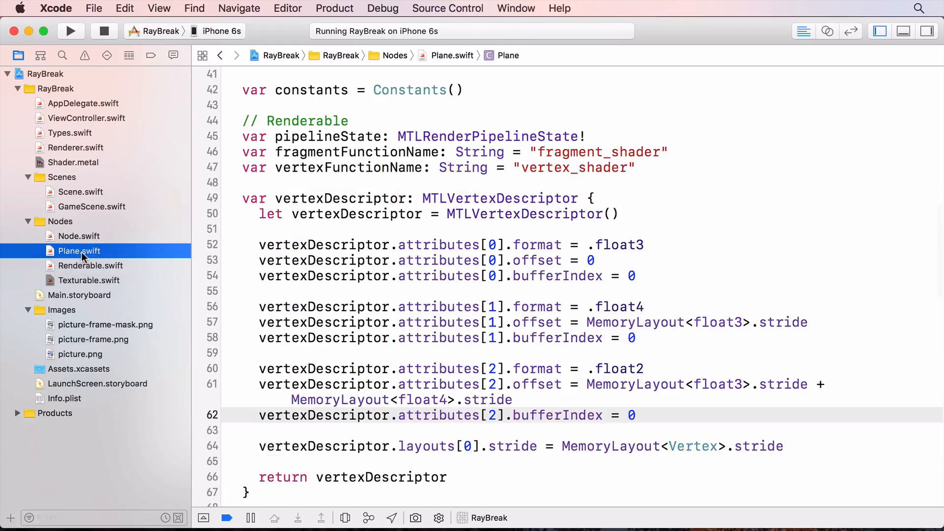
scroll("down", 3)
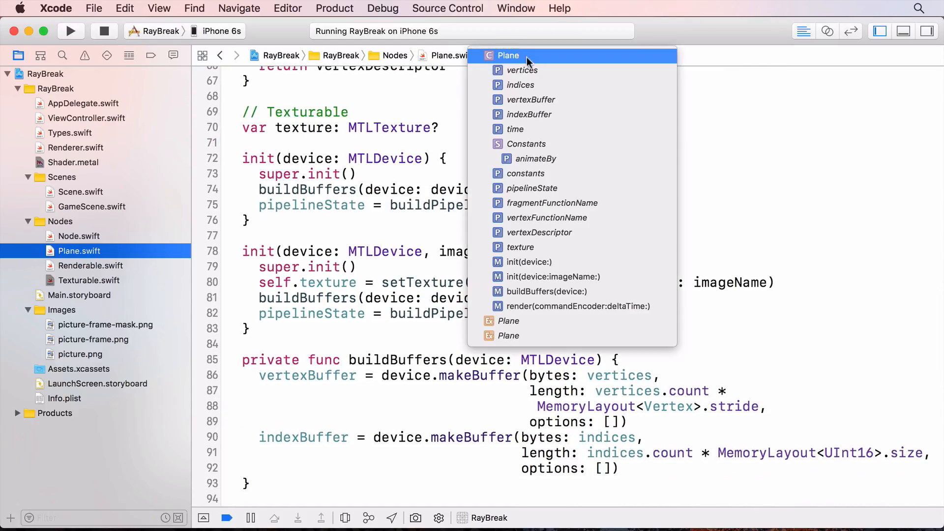
left_click(578, 307)
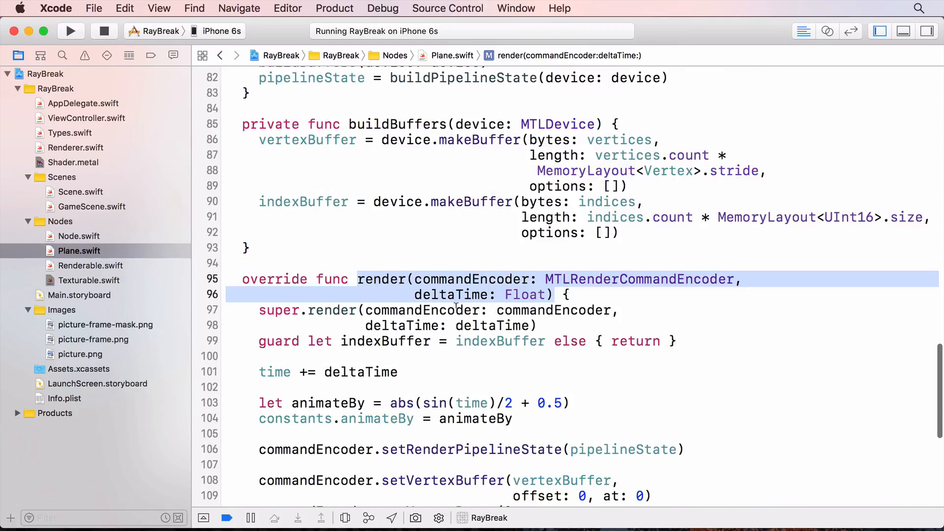
scroll("down", 3)
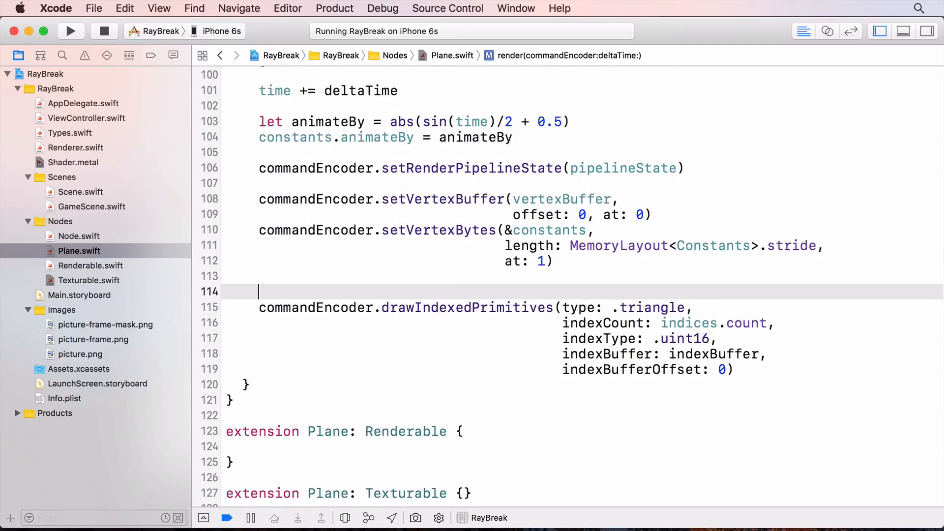
type("commandEncoder.setFragmentTexture(texture, at: 0)")
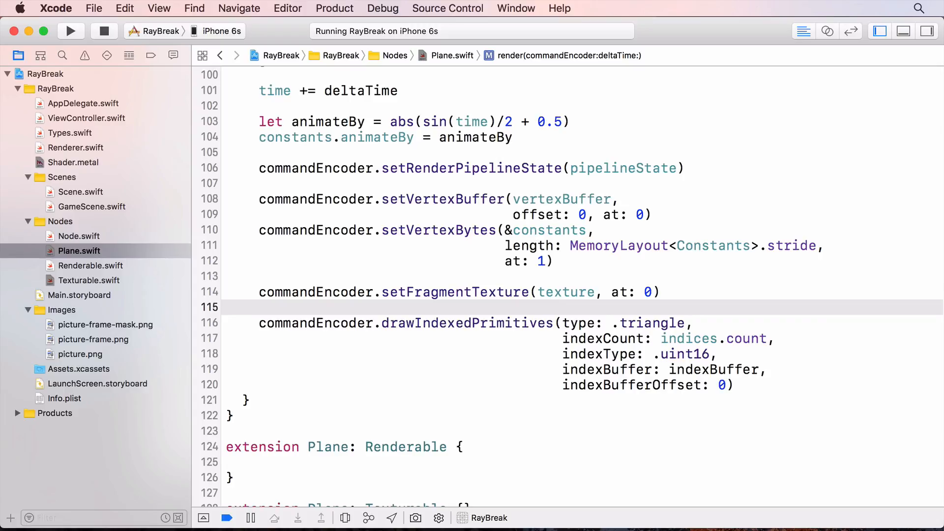
left_click(259, 307)
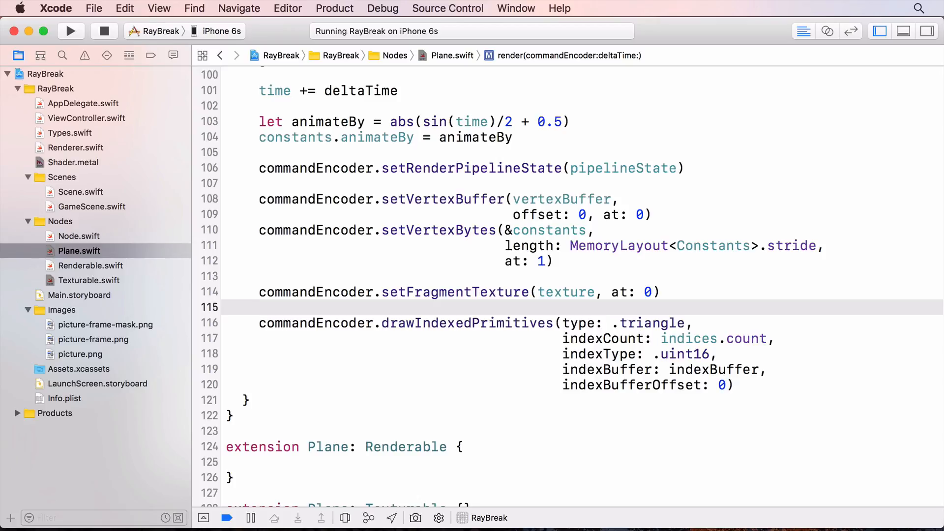
left_click(260, 307)
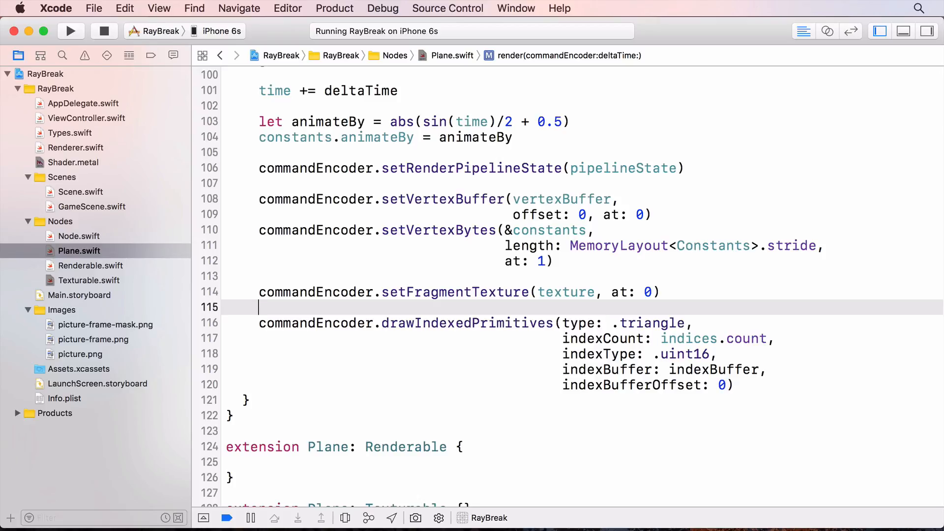
Write textured_fragment in Shader.metal sampling texture(0) with a constexpr defaultSampler, returning half4 colour.
left_click(72, 162)
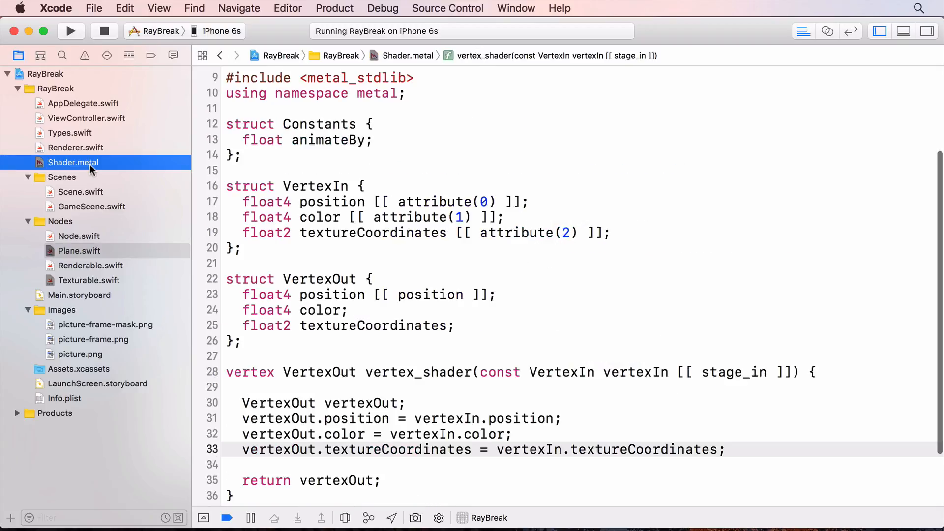
scroll("down", 3)
type("texture2d<float> texture [[ texture(0) ]] ) {")
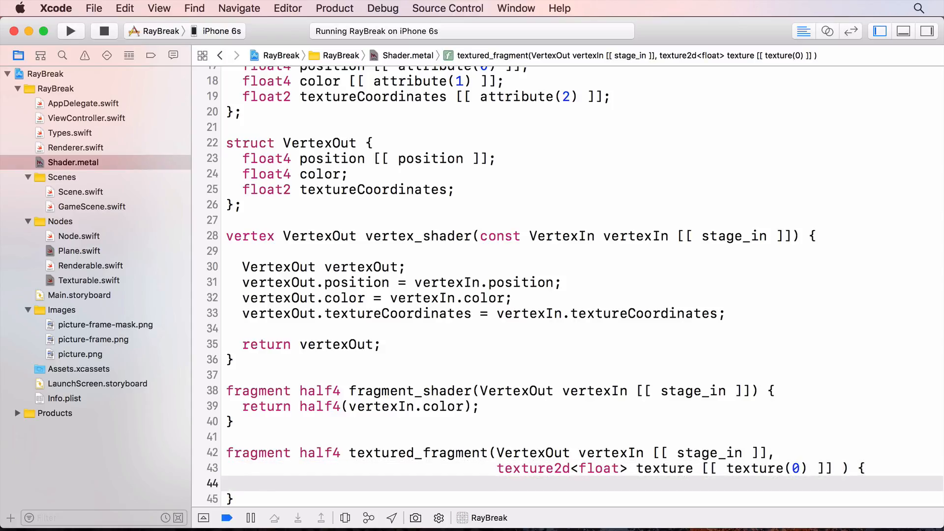
type("constexpr sampler defaultSampler;")
type("return half4(color.r, color.g, color.b, 1);")
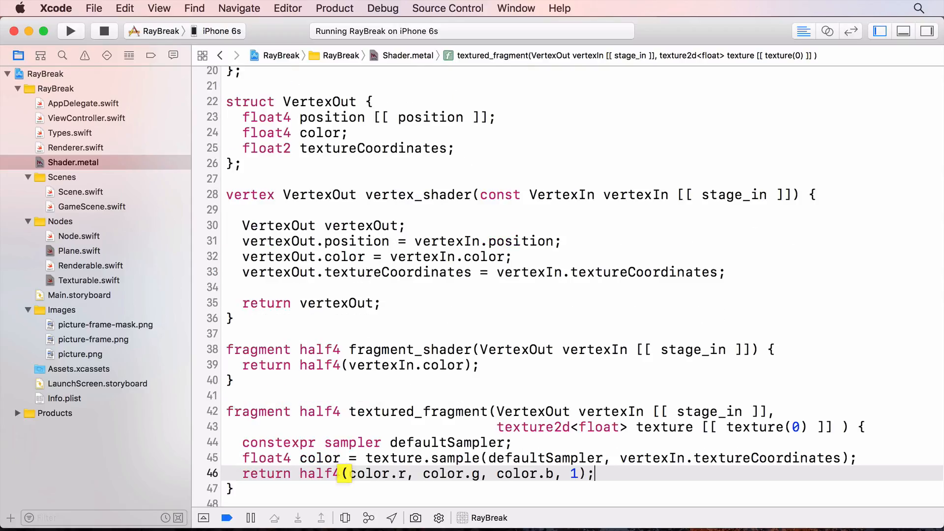
key("Return")
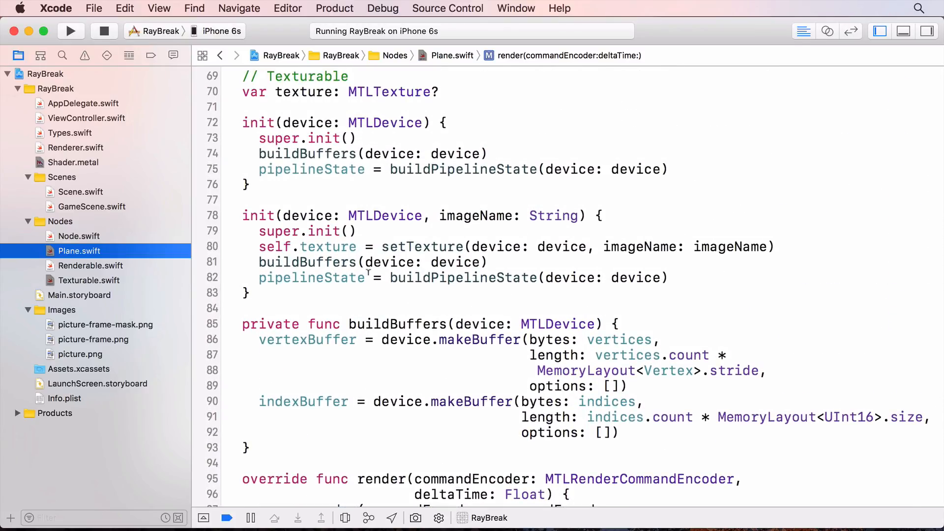
Rewrite init(device:imageName:) to unwrap setTexture with if let and set "textured_fragment".
left_click(777, 246)
type("if let texture = setTexture(device: d")
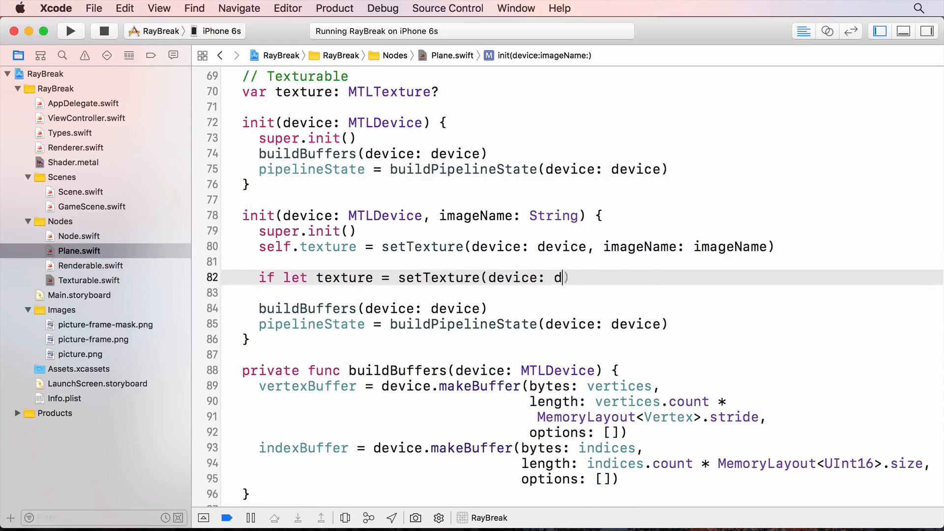
type("evice, imageName: imageName) {")
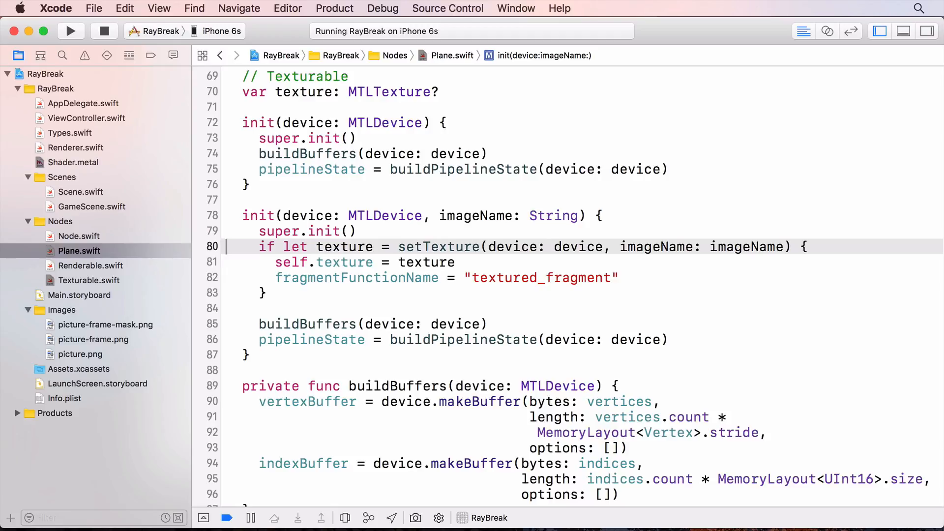
mouse_move(98, 213)
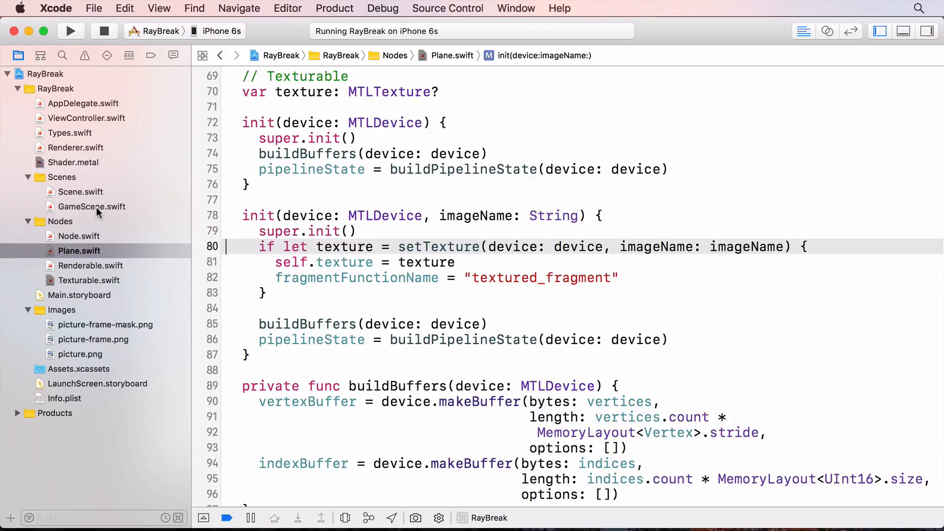
In GameScene.swift create quad as Plane(device: device, imageName: "picture.png") and run it.
left_click(92, 206)
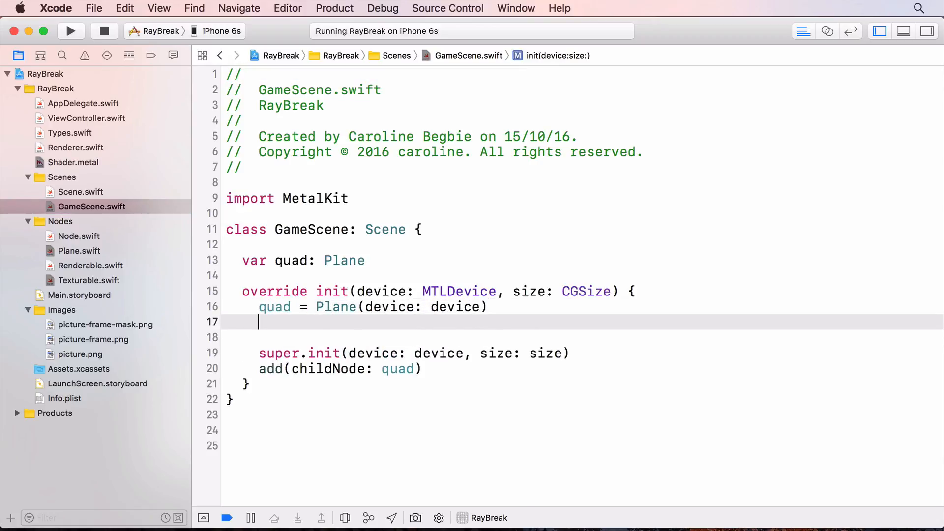
type("quad = Plane(device: device, imageName: \"picture.png\")")
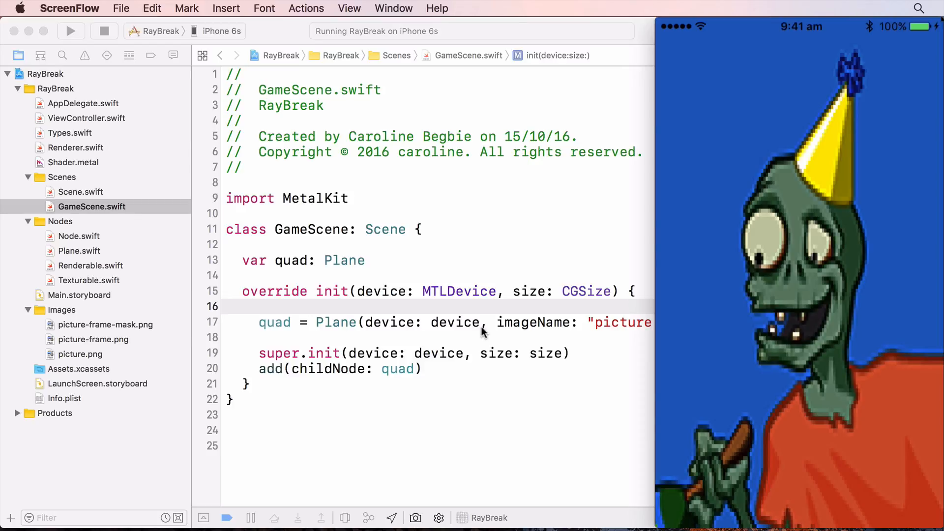
mouse_move(459, 317)
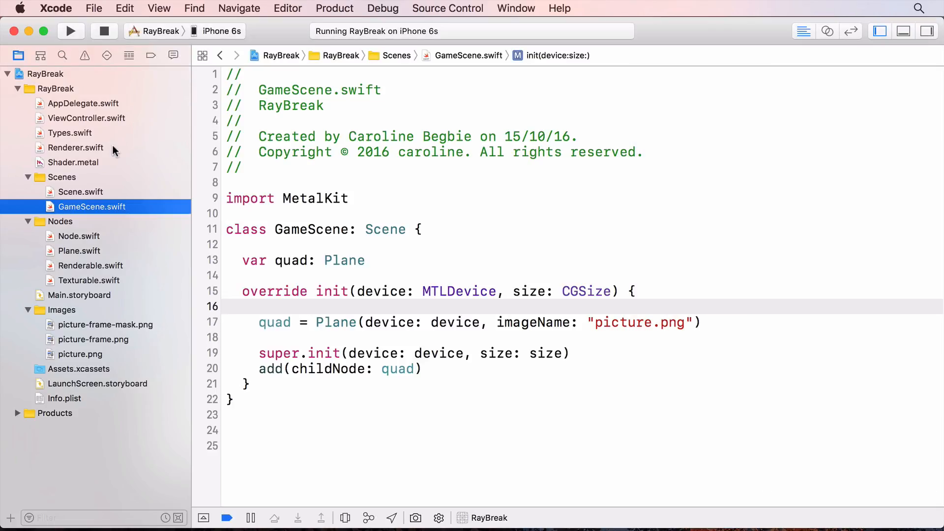
Add samplerState property to Renderer and call buildSamplerState() from init.
left_click(75, 148)
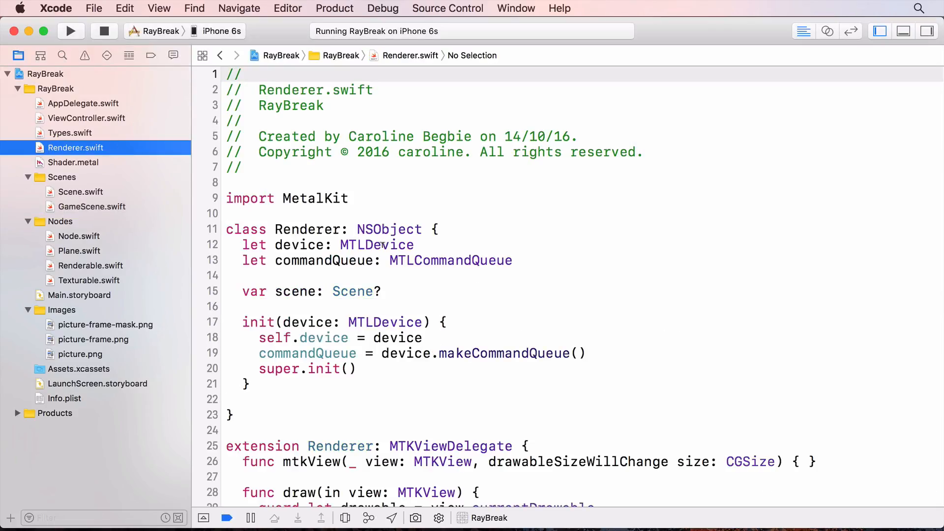
scroll("down", 3)
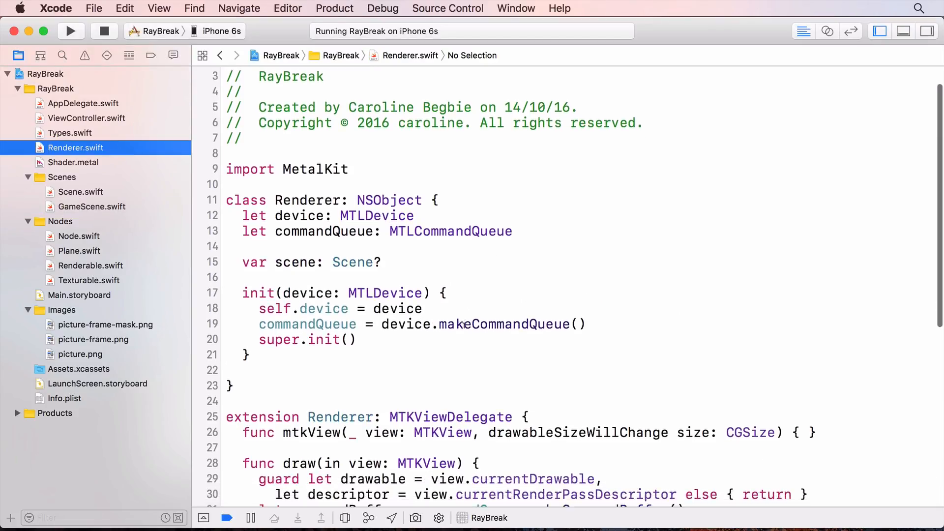
scroll("down", 3)
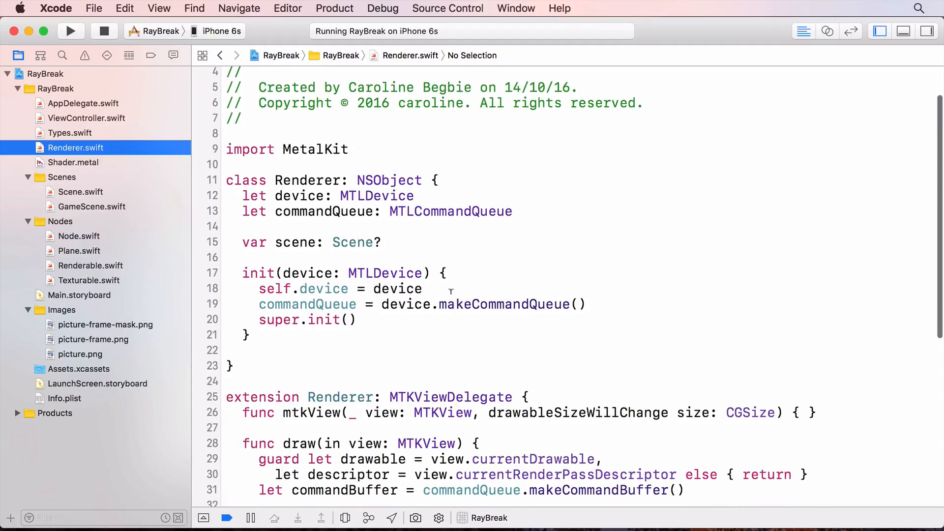
type("var samplerState: MTLSamplerState?")
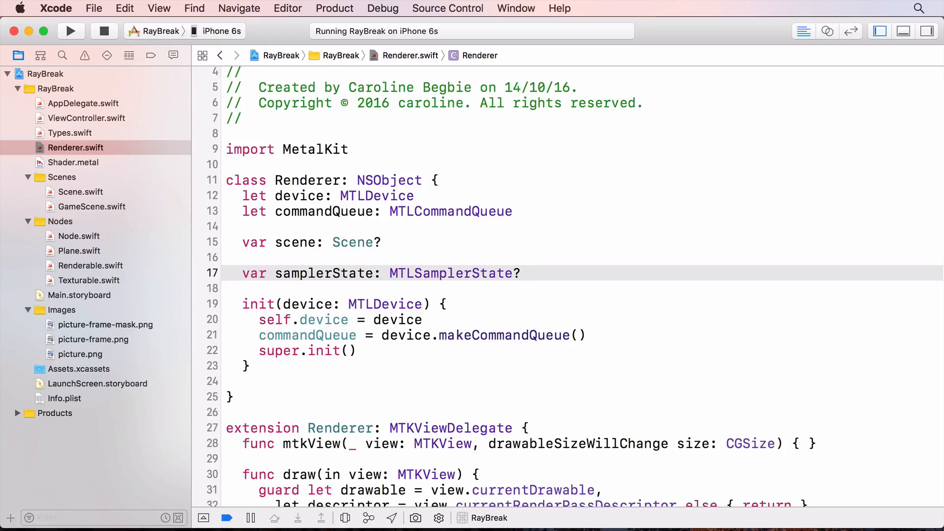
scroll("down", 3)
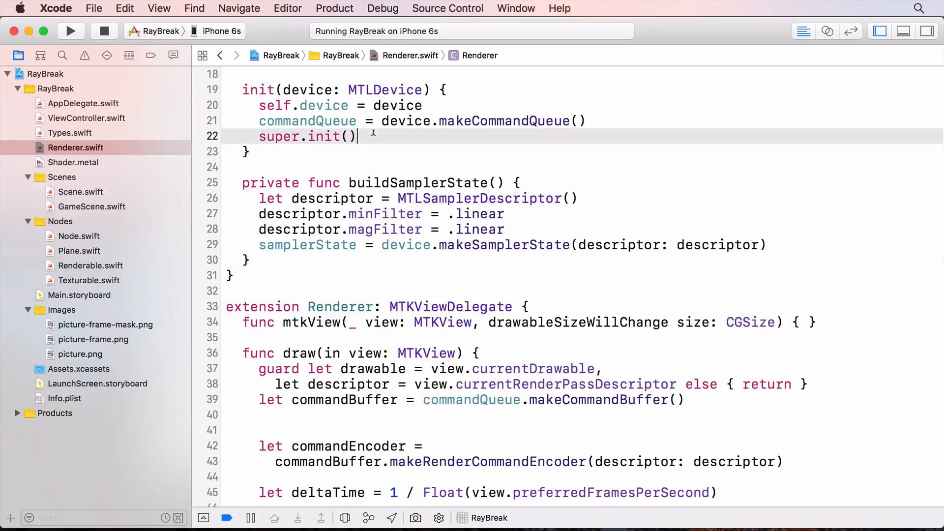
type("buildSamplerState()")
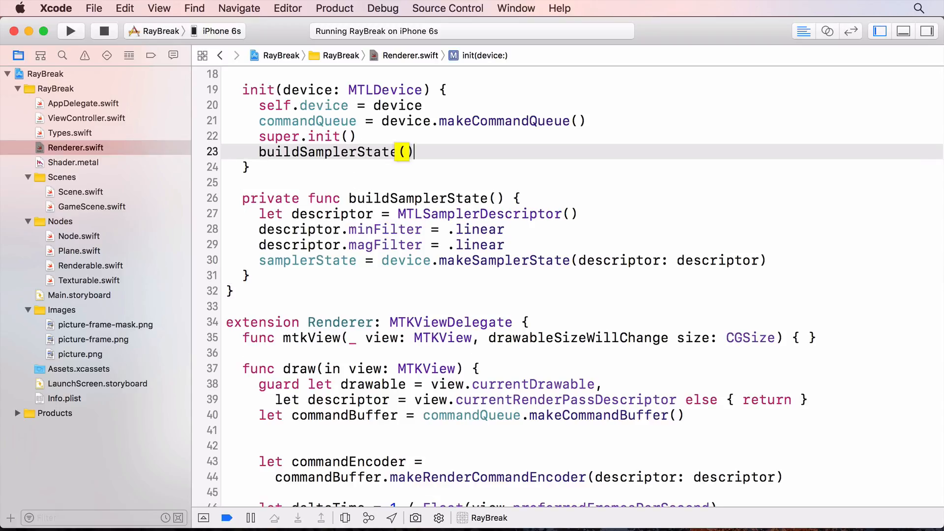
Set the sampler state at fragment index 0 in Renderer's draw encoder.
scroll("down", 3)
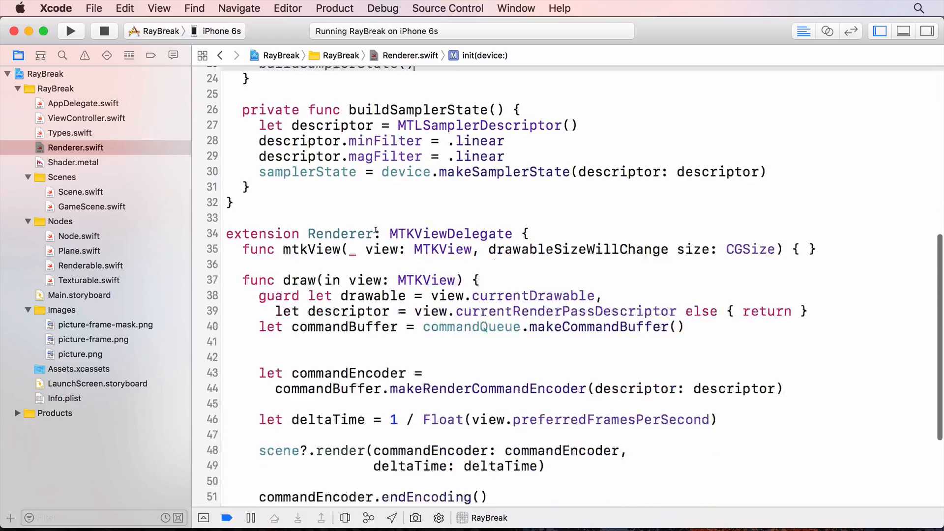
scroll("down", 3)
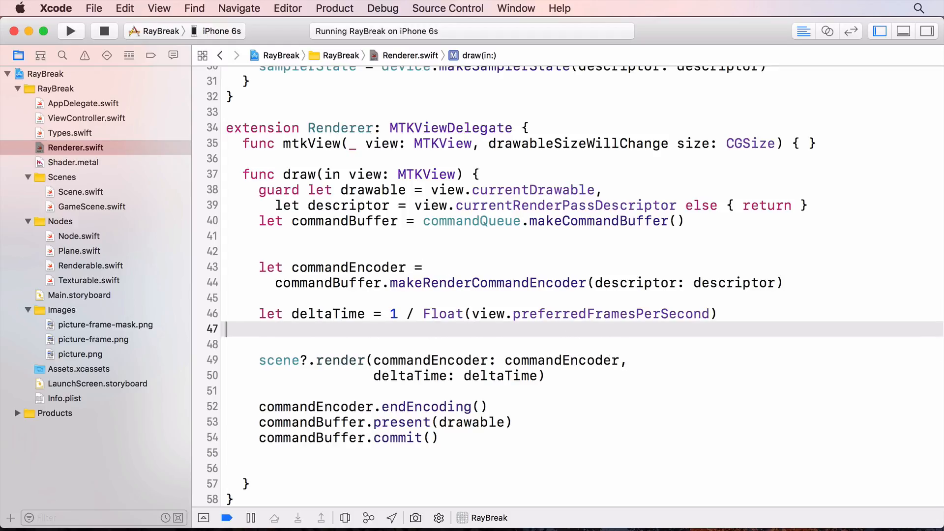
type("commandEncoder.setFragmentSamplerState(samplerState, at: 0)")
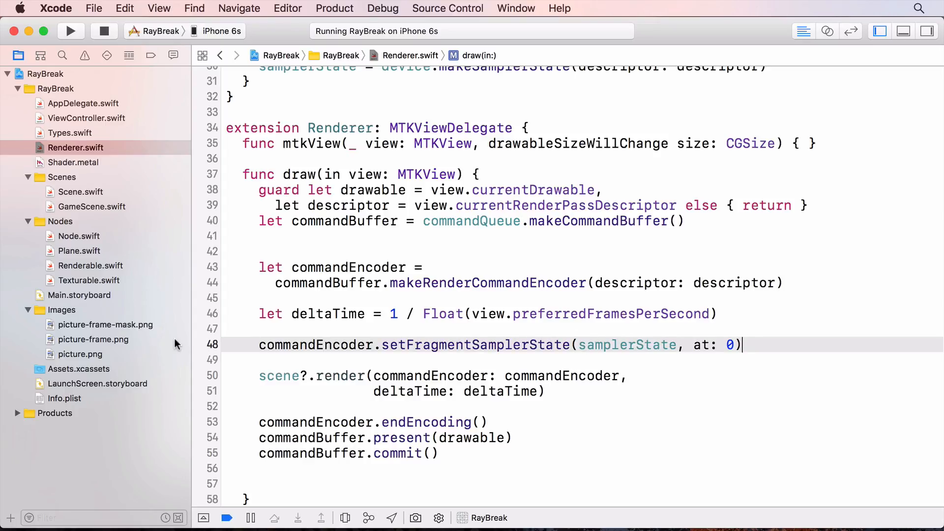
Add a sampler2d [[ sampler(0) ]] parameter to textured_fragment in Shader.metal.
left_click(76, 147)
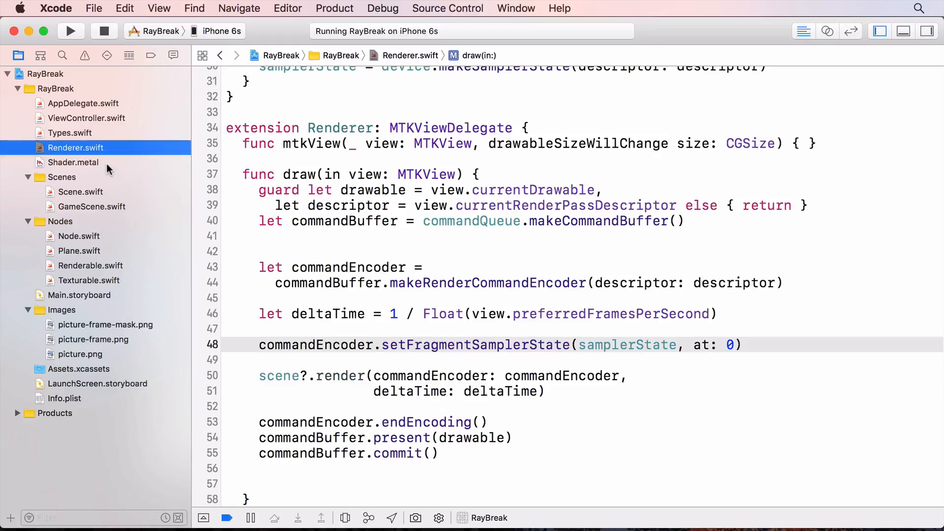
left_click(73, 162)
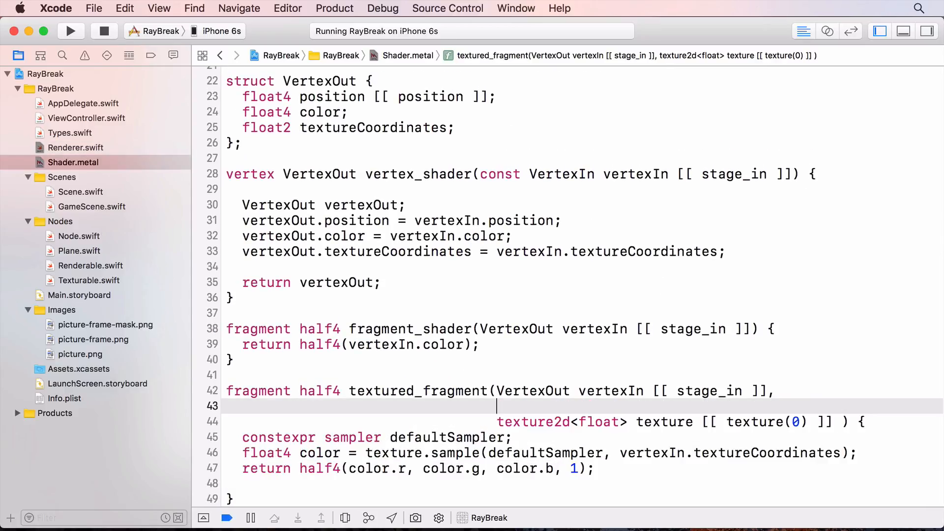
type("sampler sampler2d [[ sampler(0) ]] )")
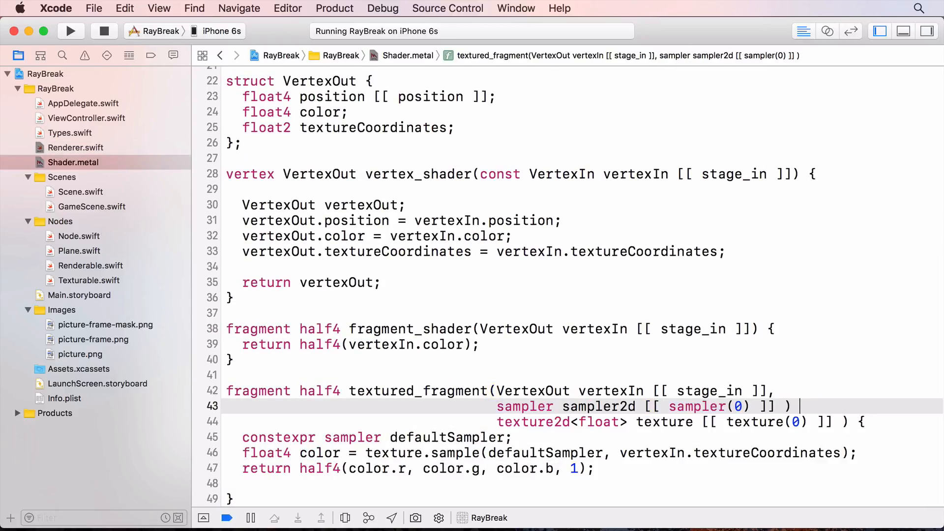